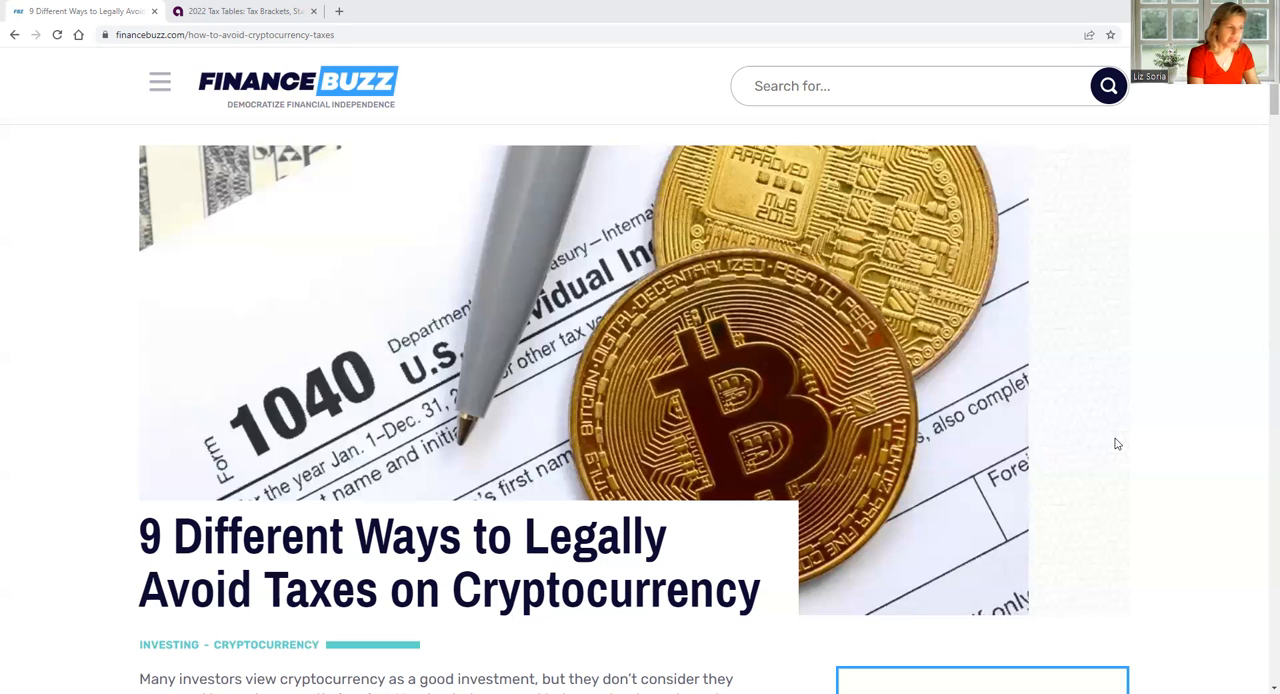
Scroll from the title through the introduction to the short- and long-term capital gains explanation.
scroll(down, 3)
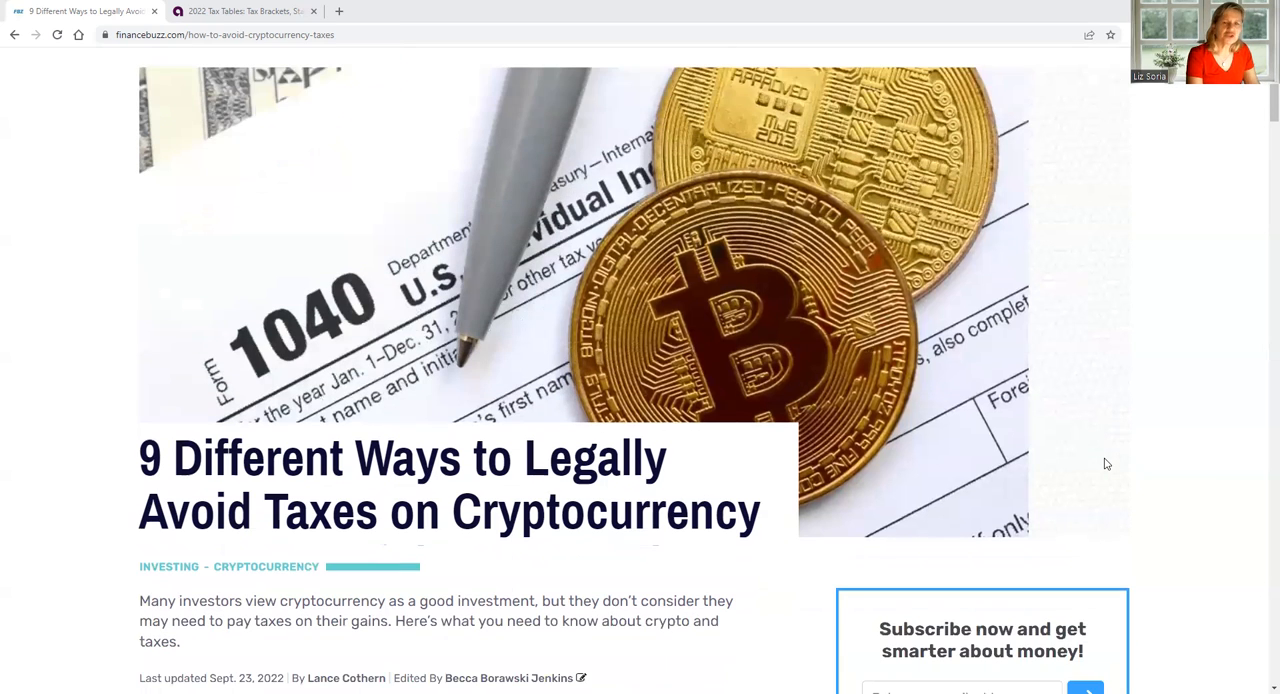
scroll(down, 3)
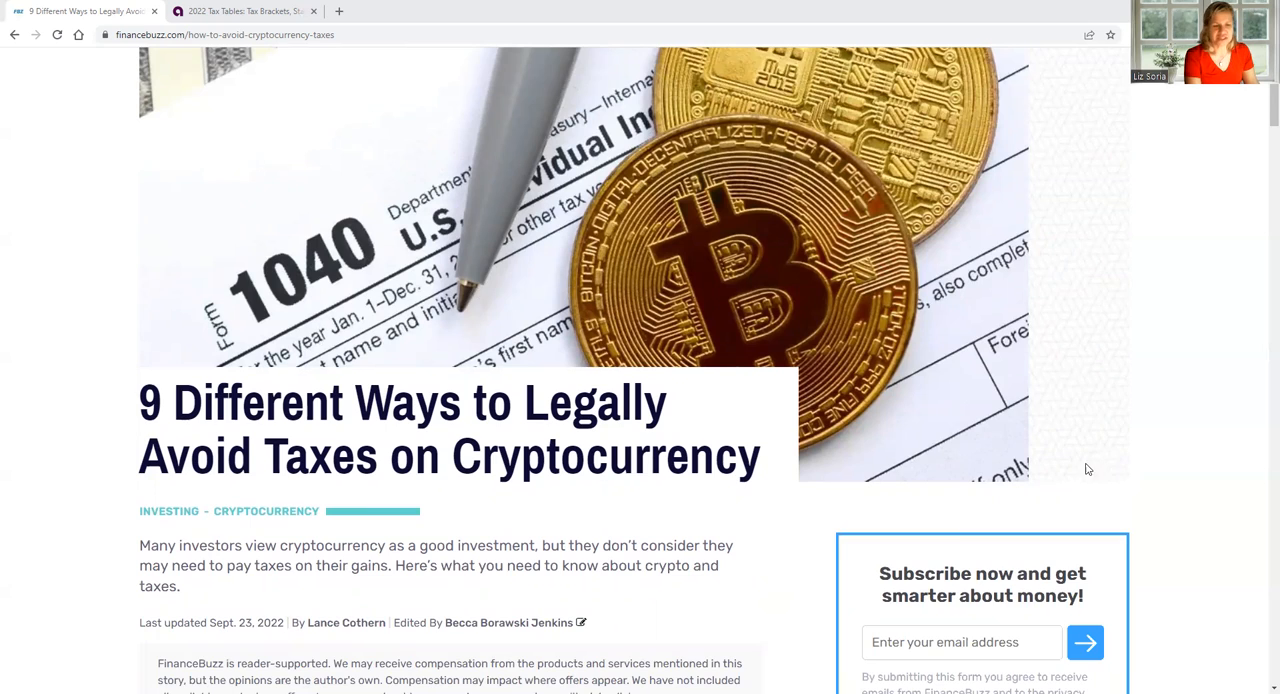
scroll(down, 3)
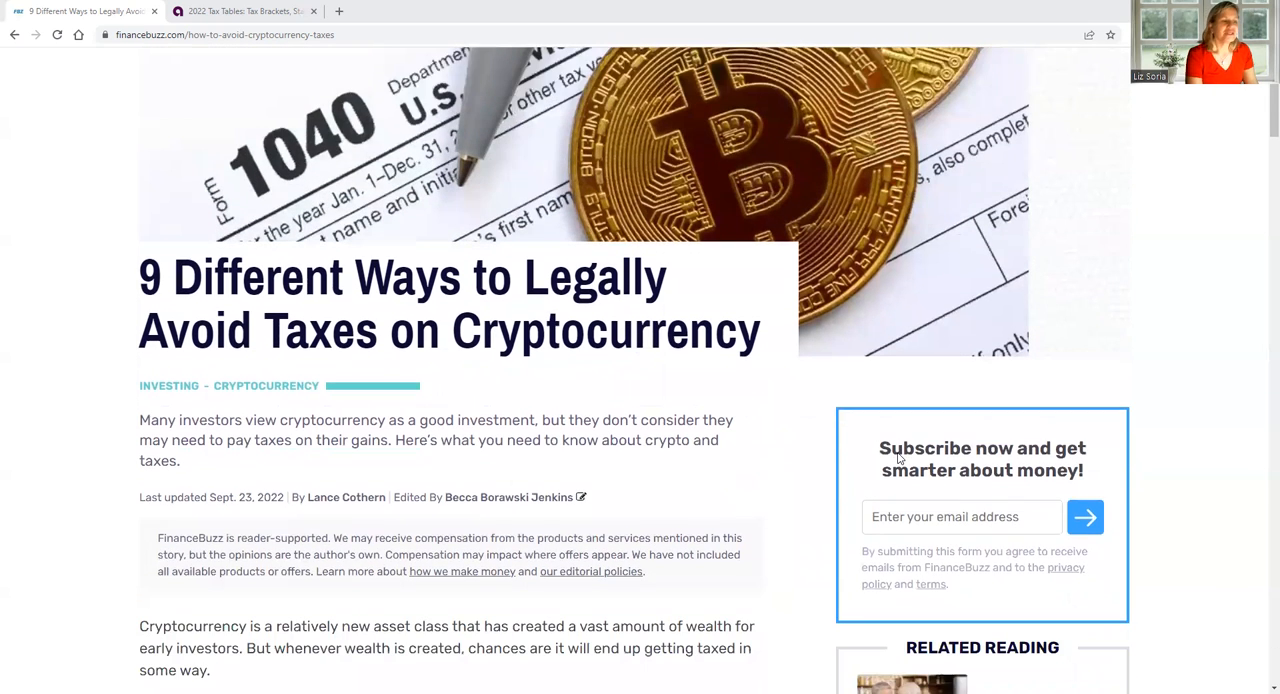
scroll(down, 3)
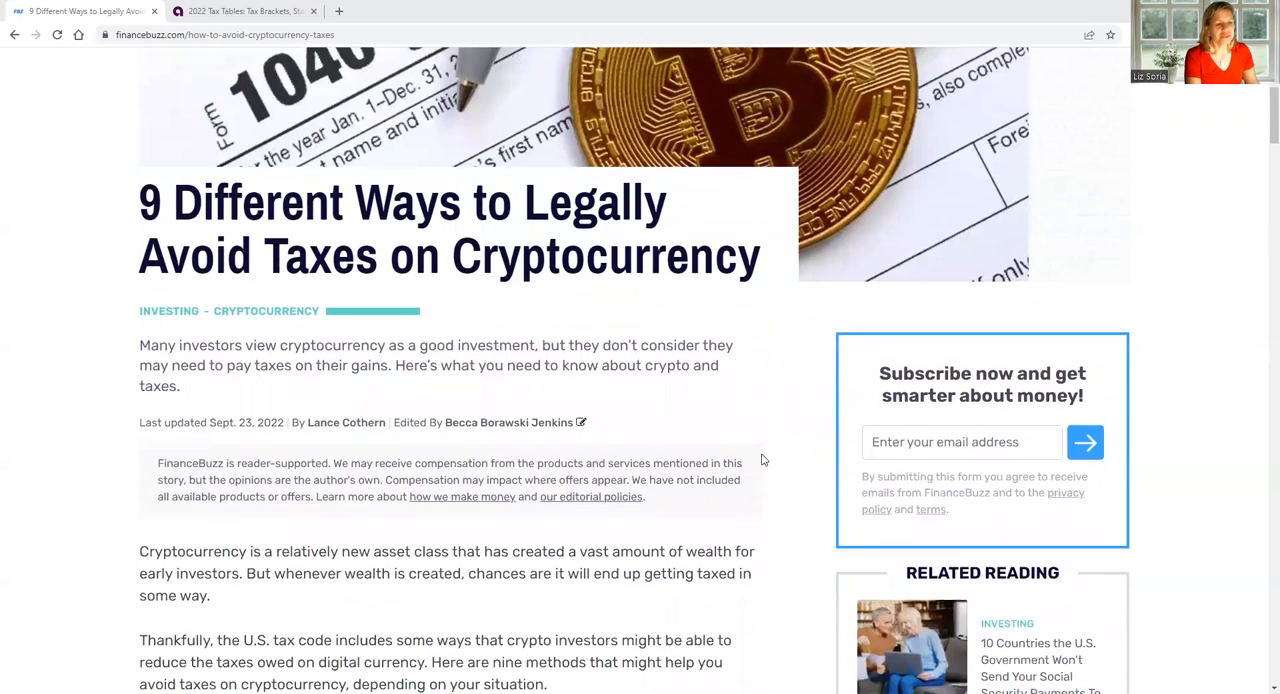
scroll(down, 3)
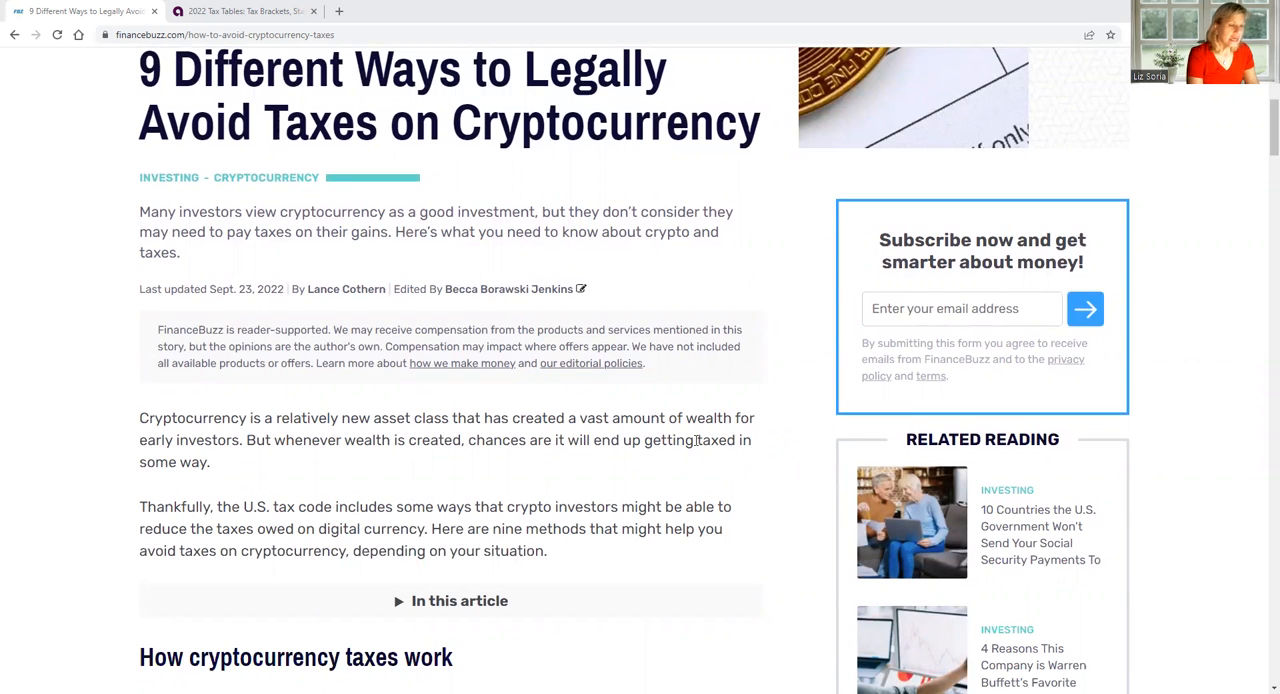
scroll(down, 3)
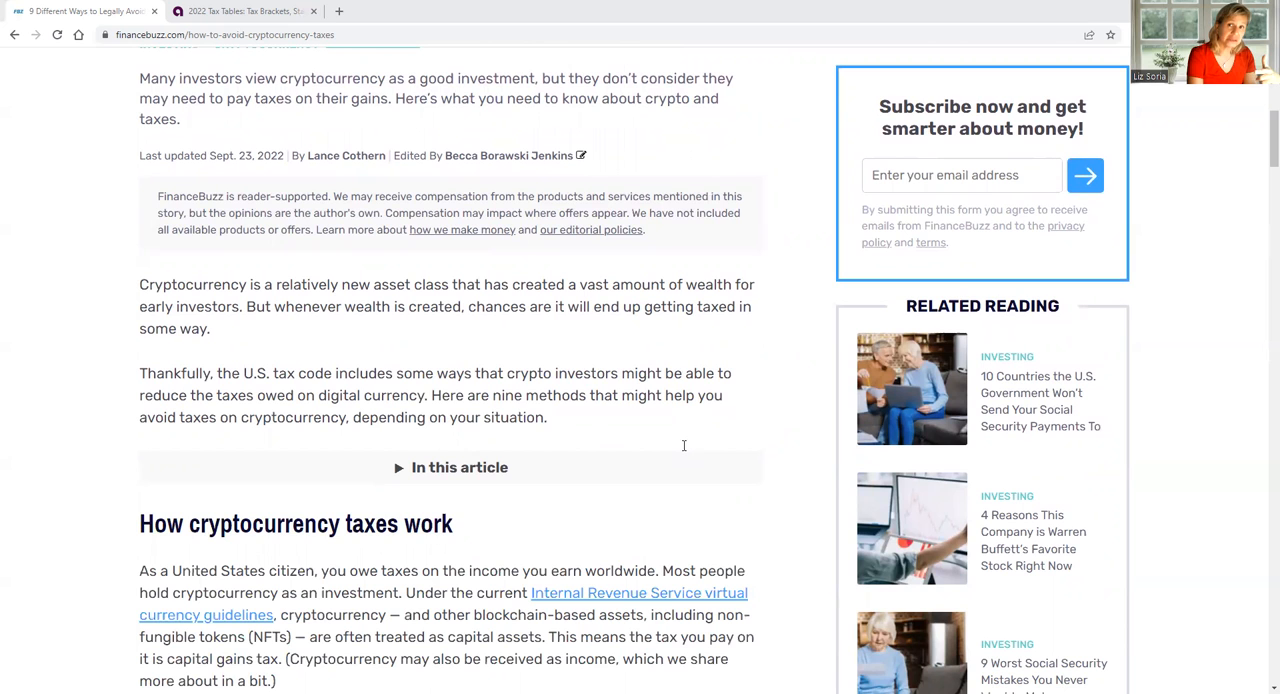
scroll(down, 3)
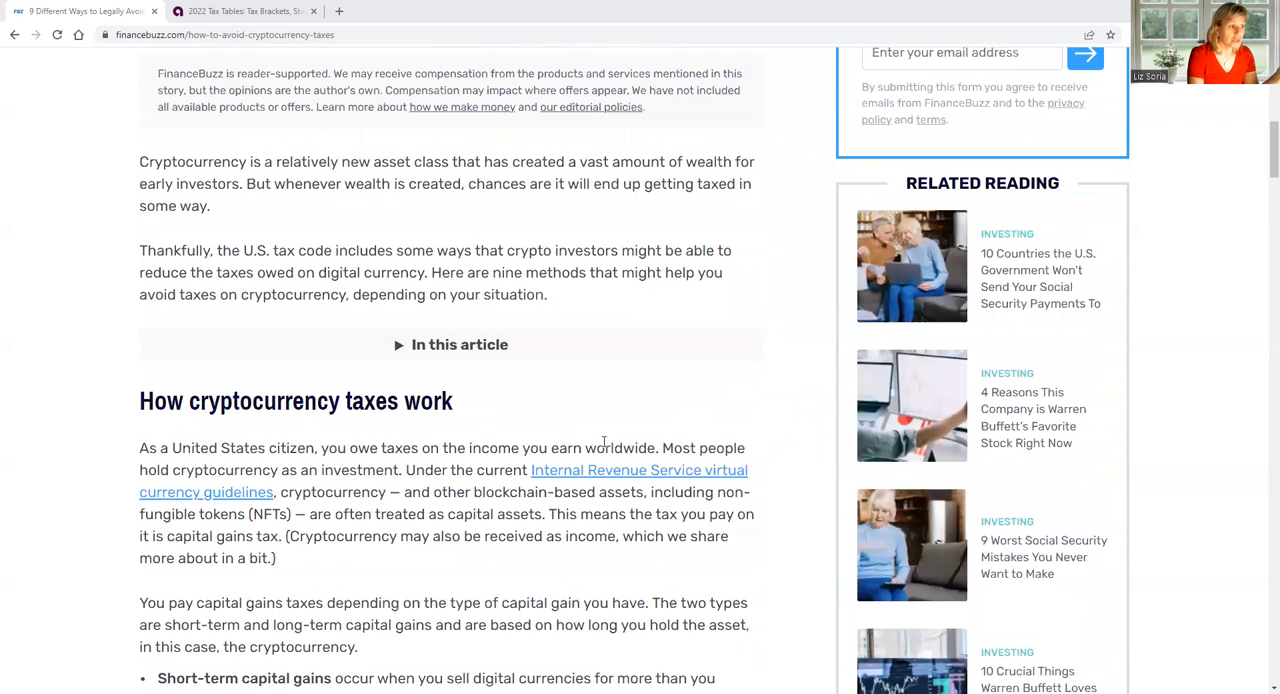
scroll(down, 3)
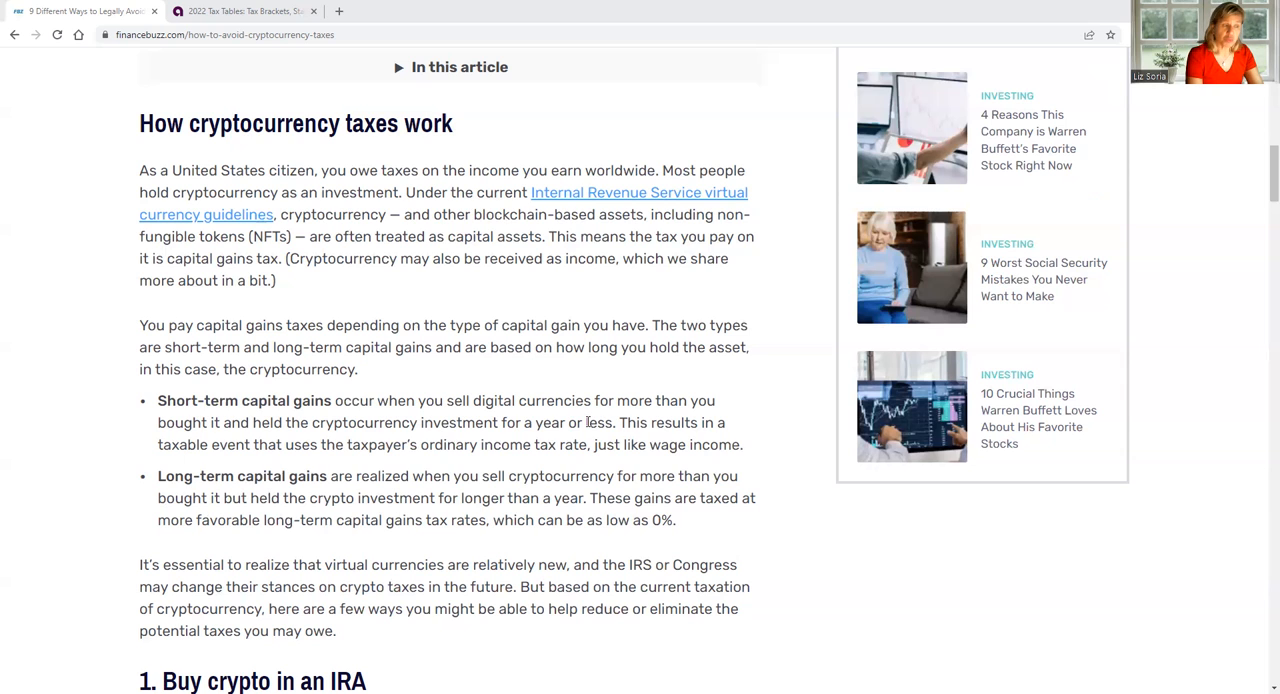
Scroll slightly so the opening of method one, buying crypto in an IRA, shows.
scroll(down, 3)
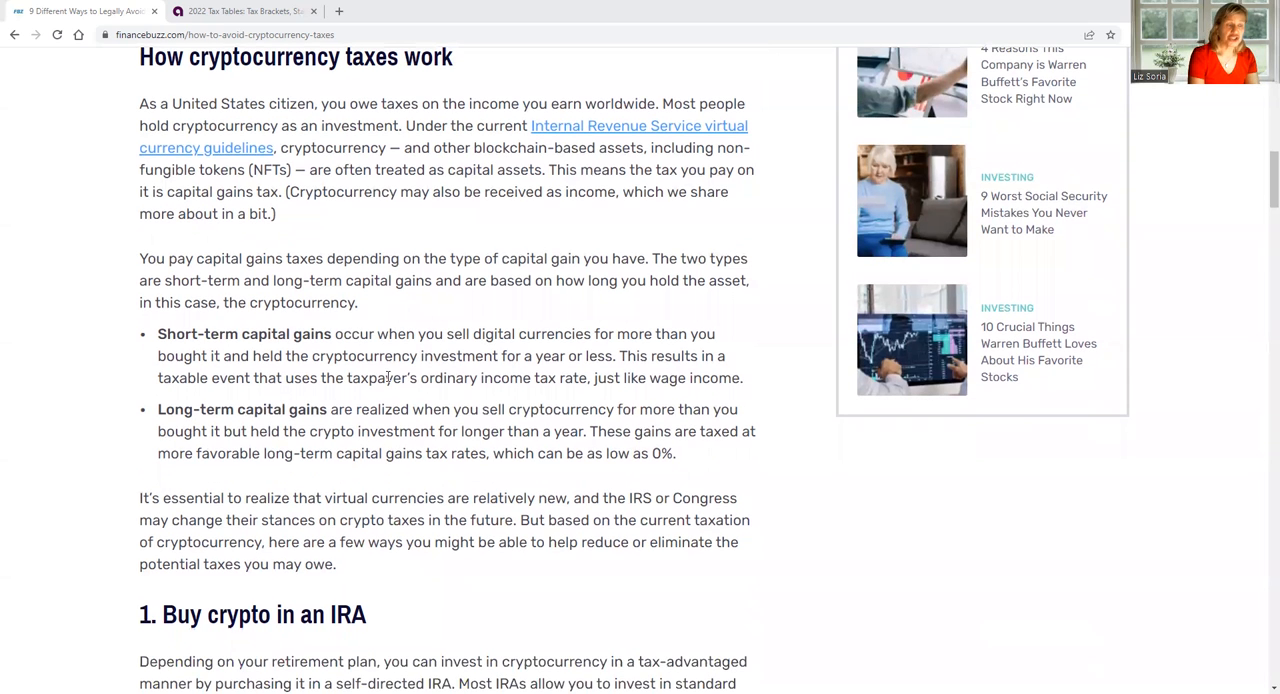
mouse_move(425, 317)
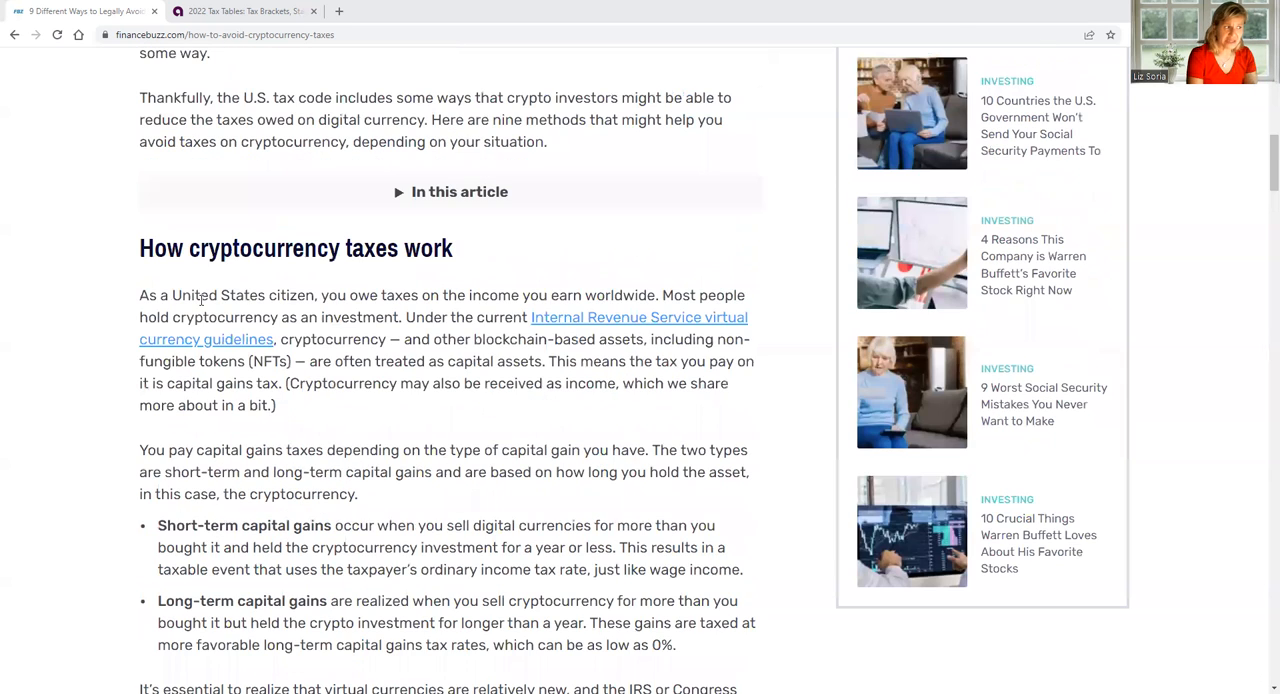
Scroll through method one on IRAs until method two, Move to Puerto Rico, is on screen.
scroll(up, 3)
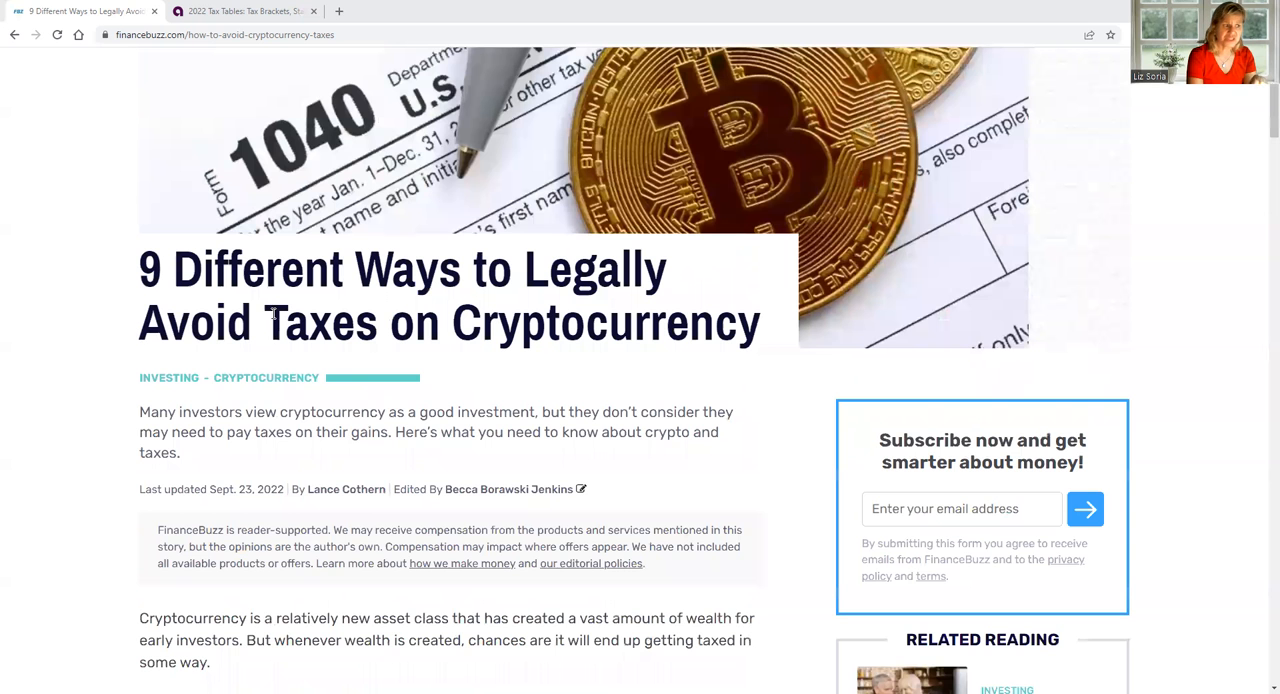
scroll(down, 3)
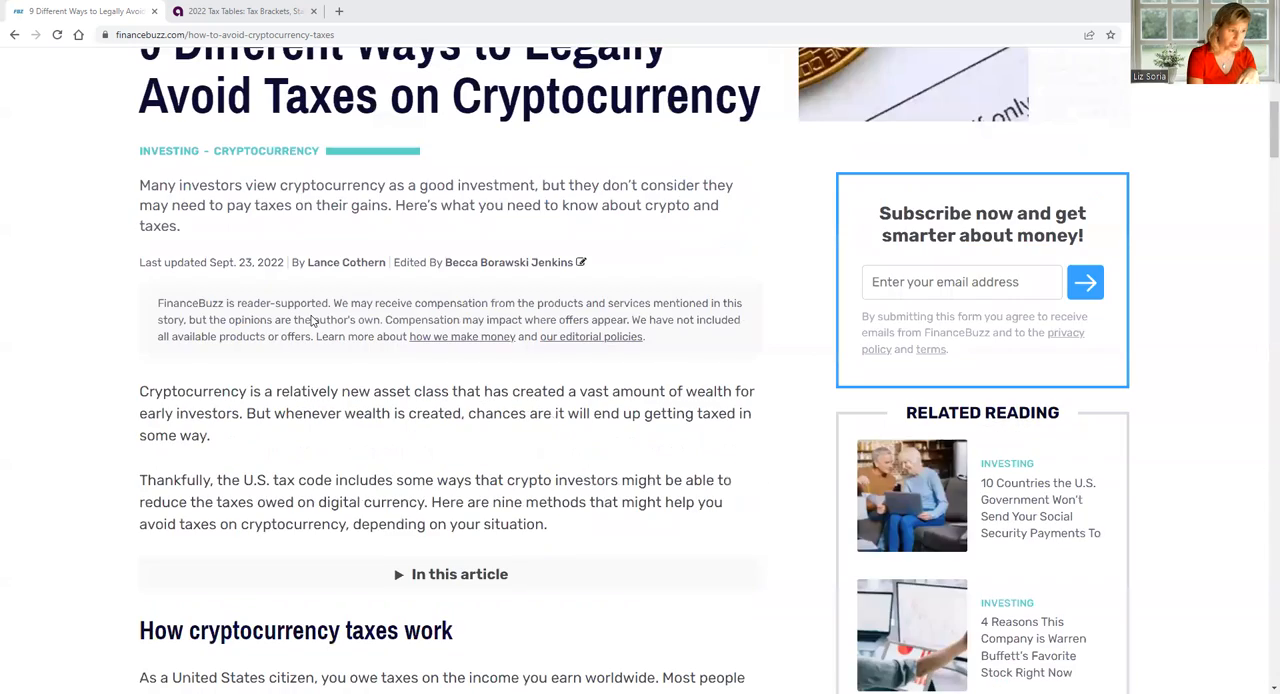
scroll(down, 3)
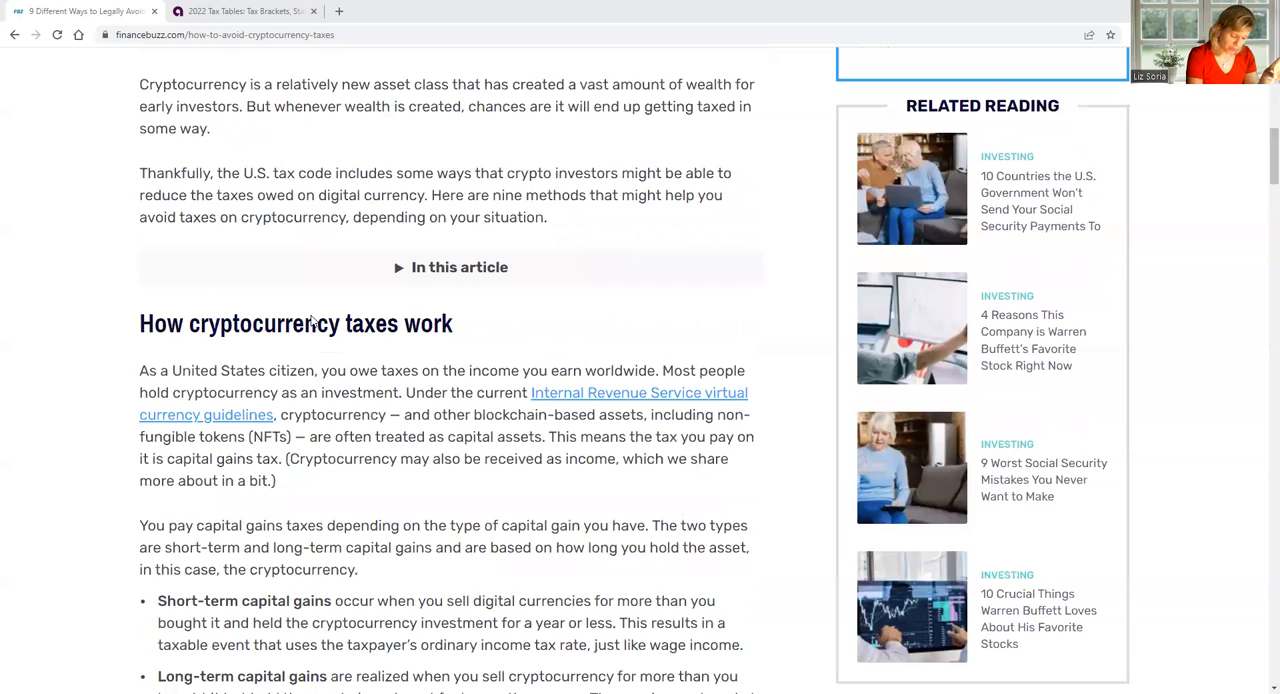
scroll(down, 3)
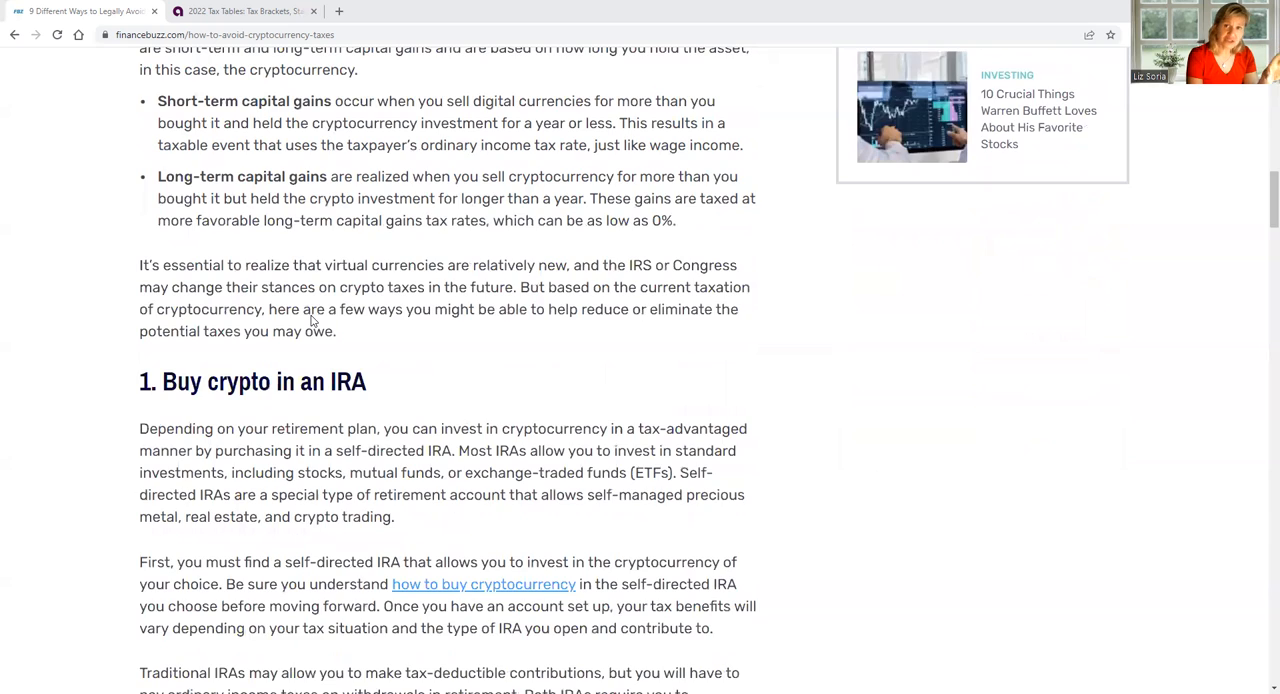
scroll(down, 3)
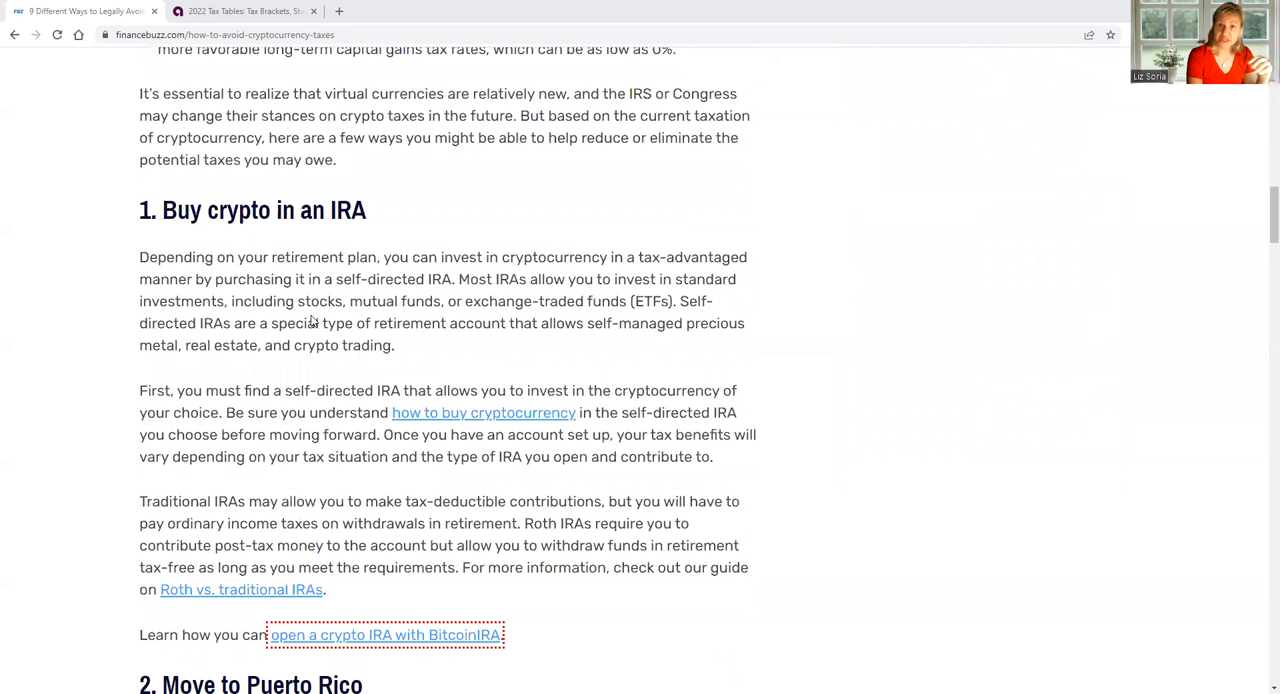
scroll(down, 3)
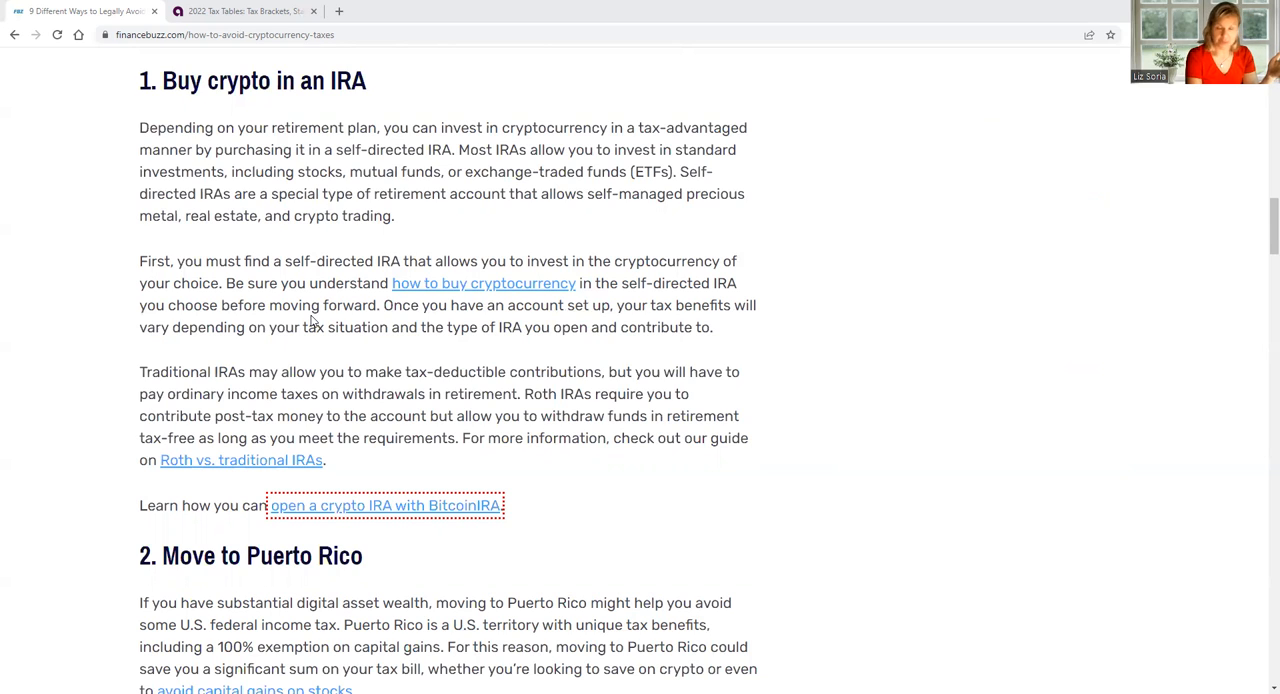
scroll(down, 3)
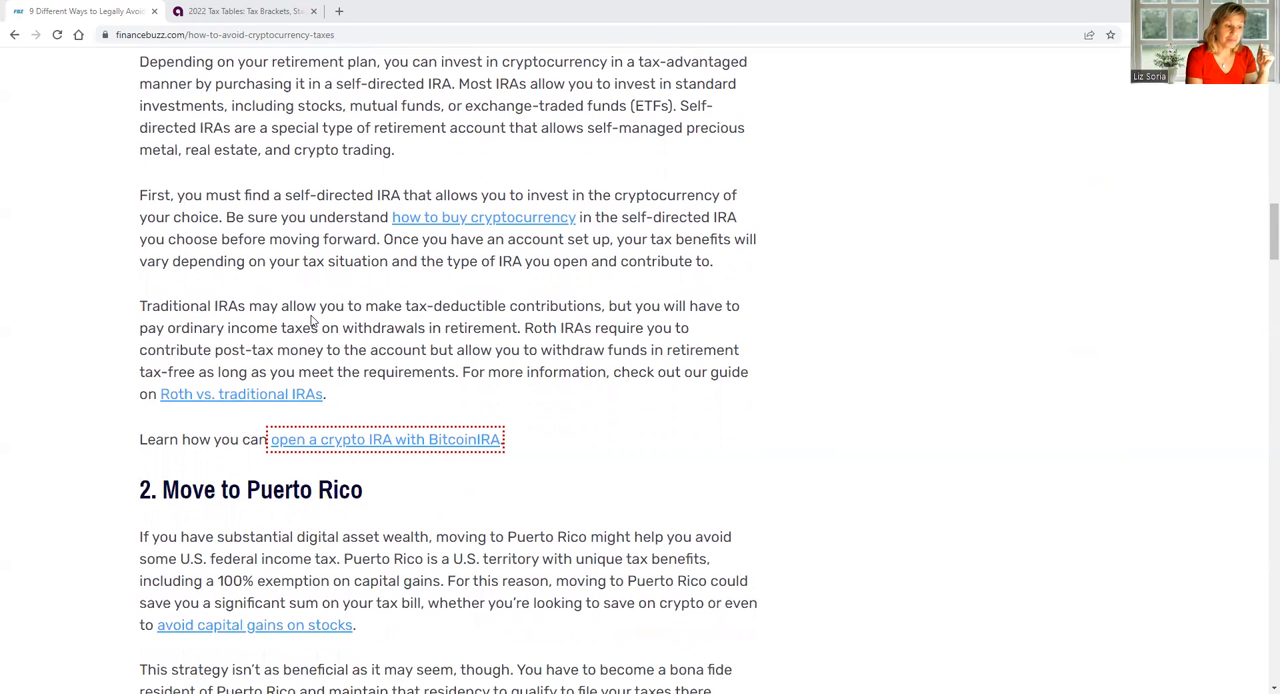
scroll(down, 3)
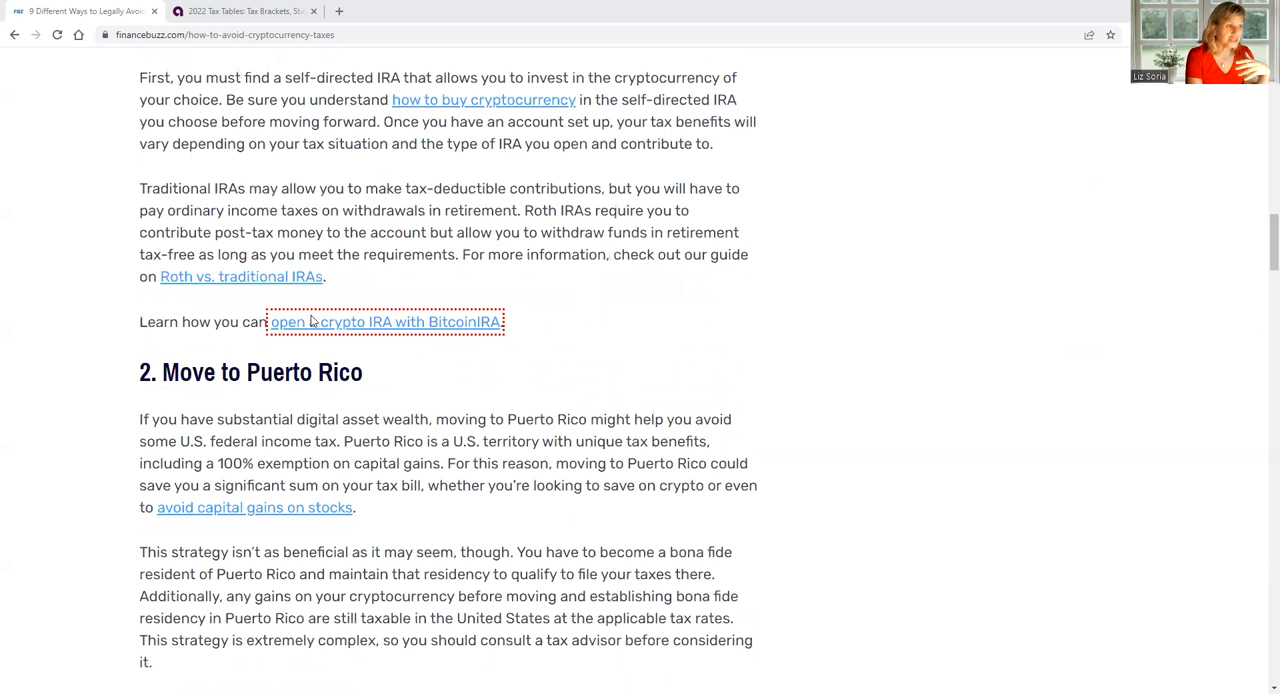
scroll(down, 3)
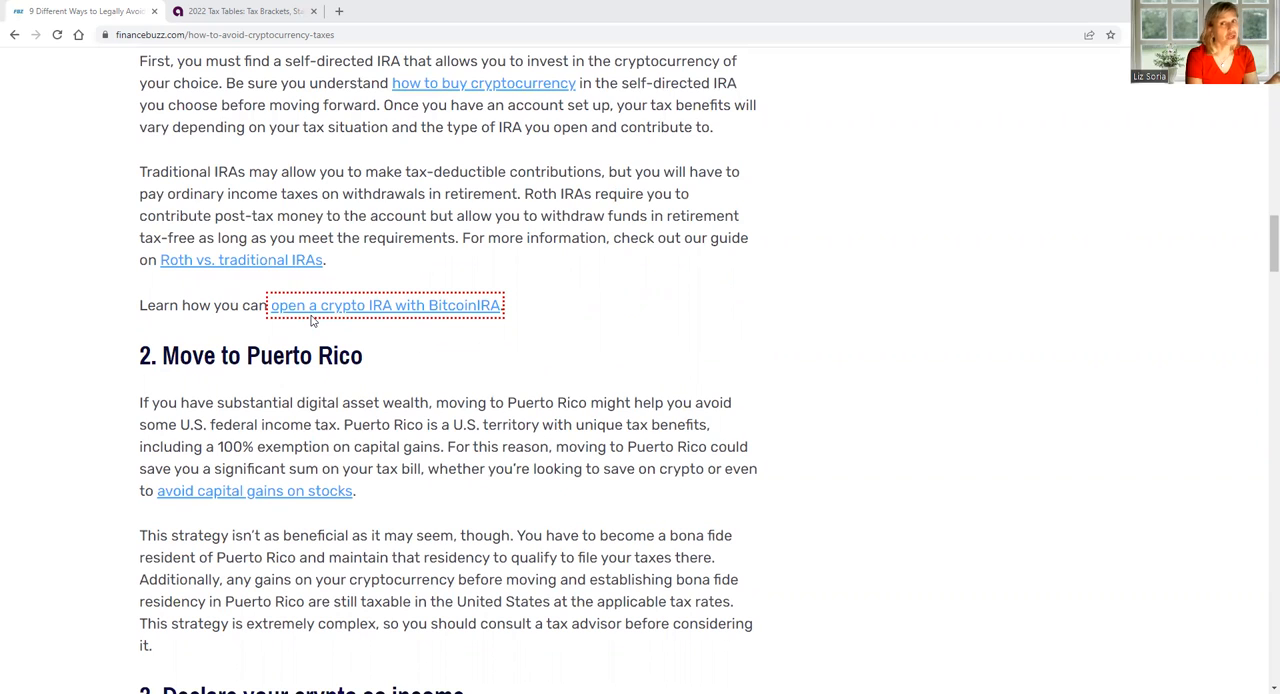
mouse_move(407, 367)
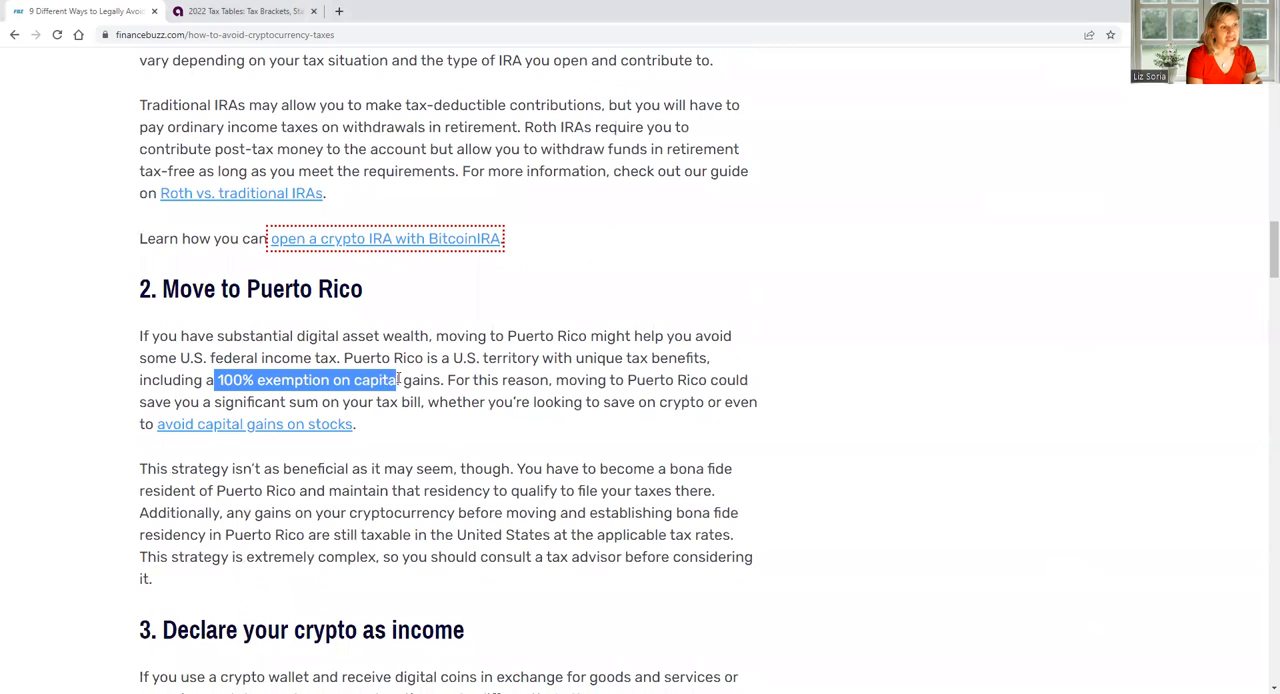
Select the text from '100% exemption on capital gains' through 'avoid capital gains on stocks.'.
drag(397, 379, 457, 379)
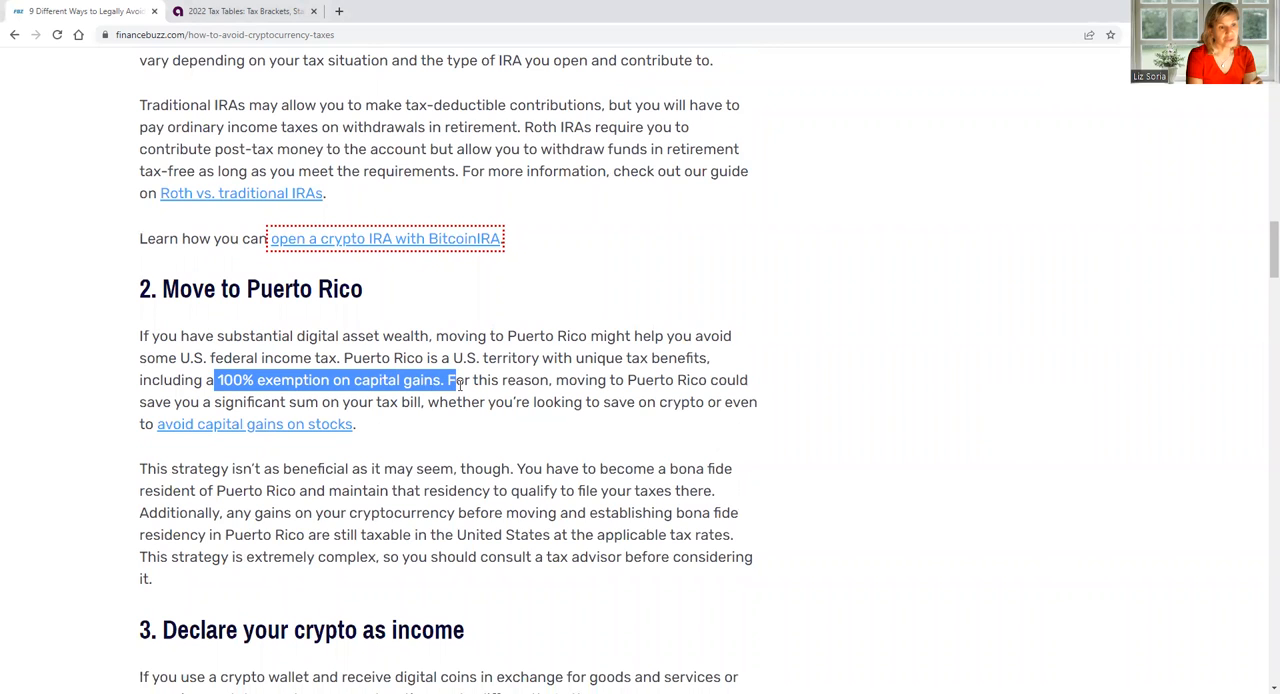
drag(450, 379, 725, 379)
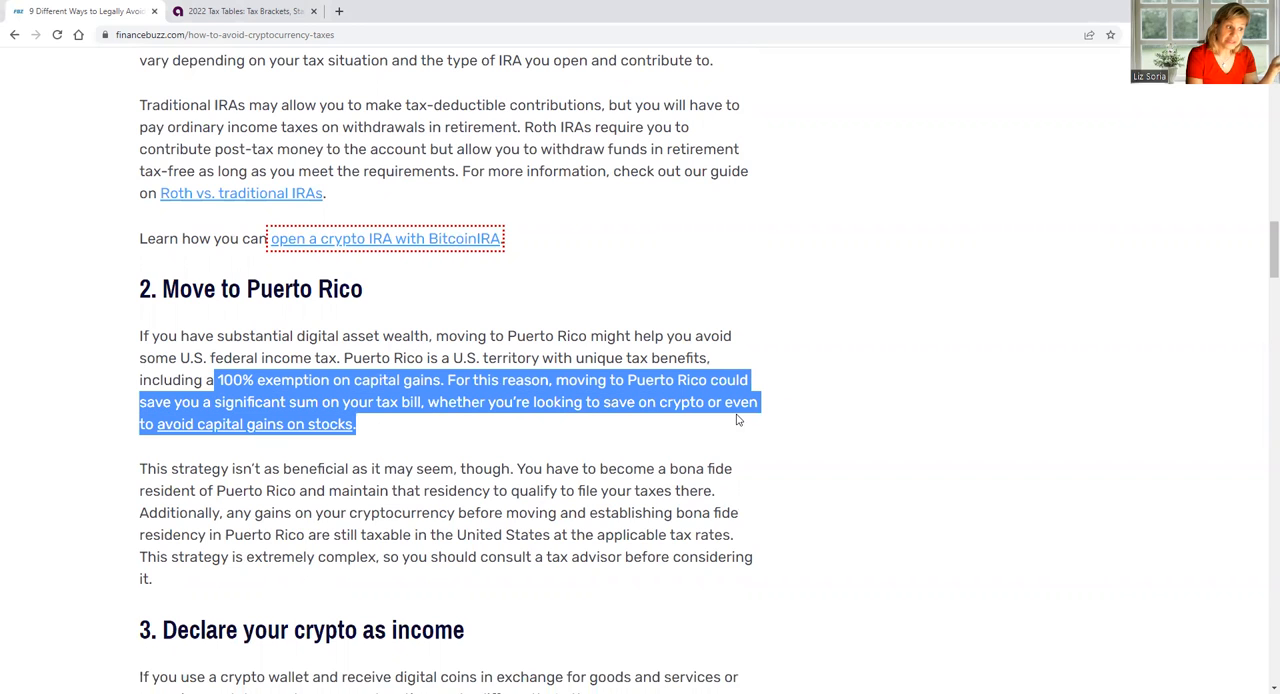
mouse_move(728, 421)
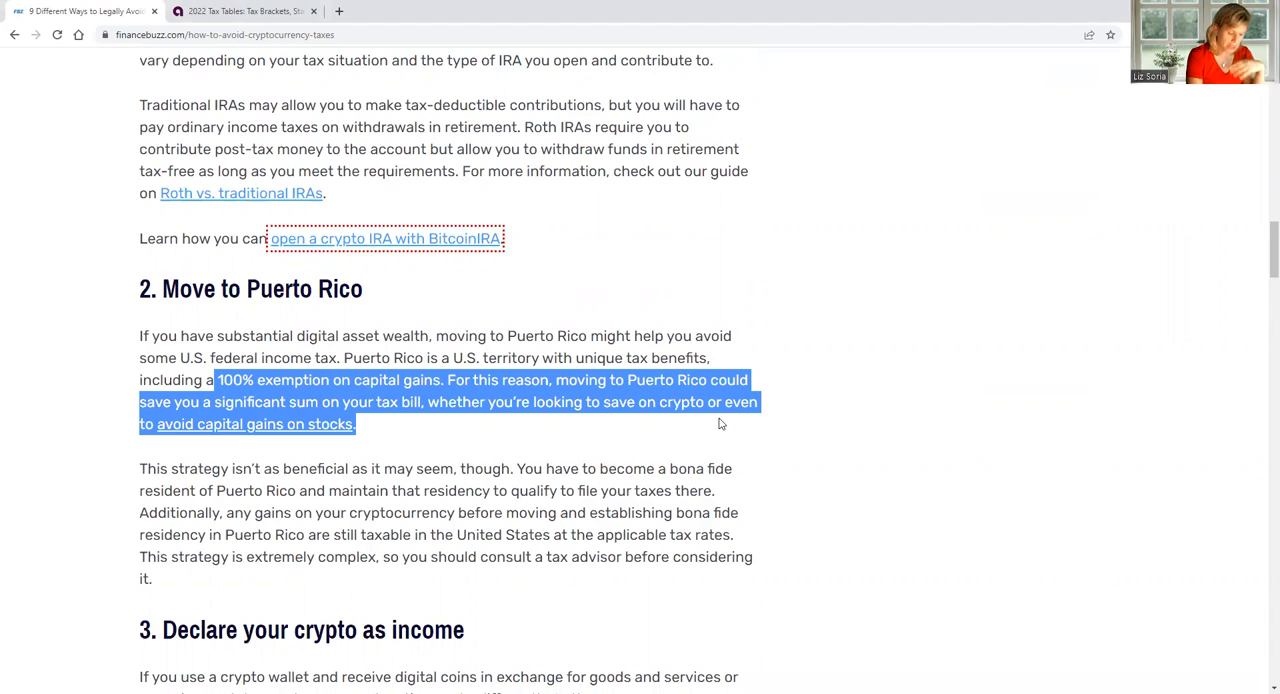
Scroll past headings 3 and 4, highlighting 'income' and 'long term' in them.
scroll(down, 3)
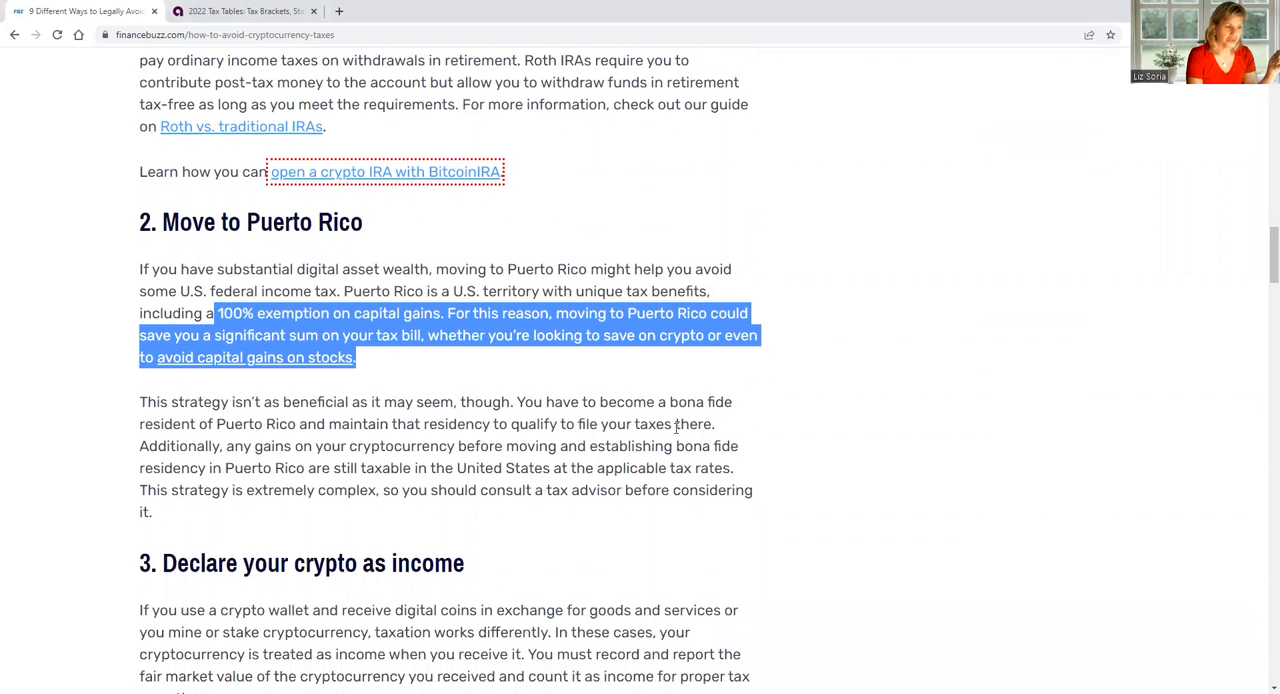
scroll(down, 3)
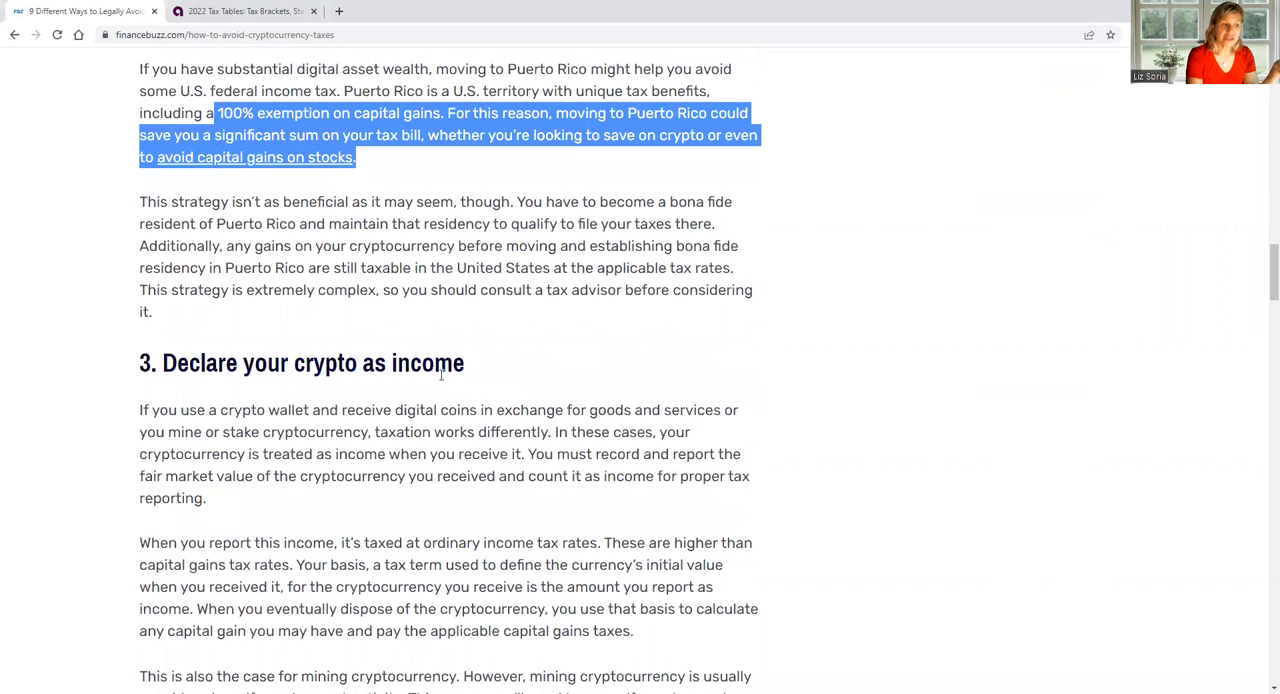
double_click(425, 362)
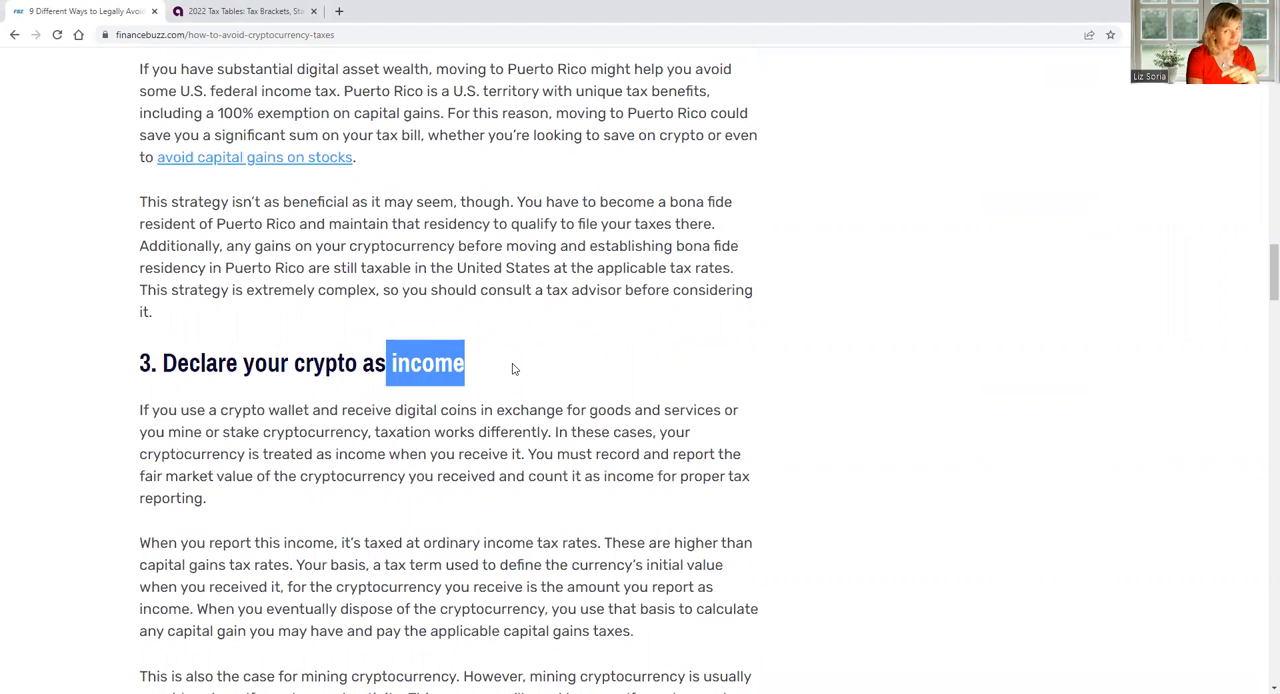
scroll(down, 3)
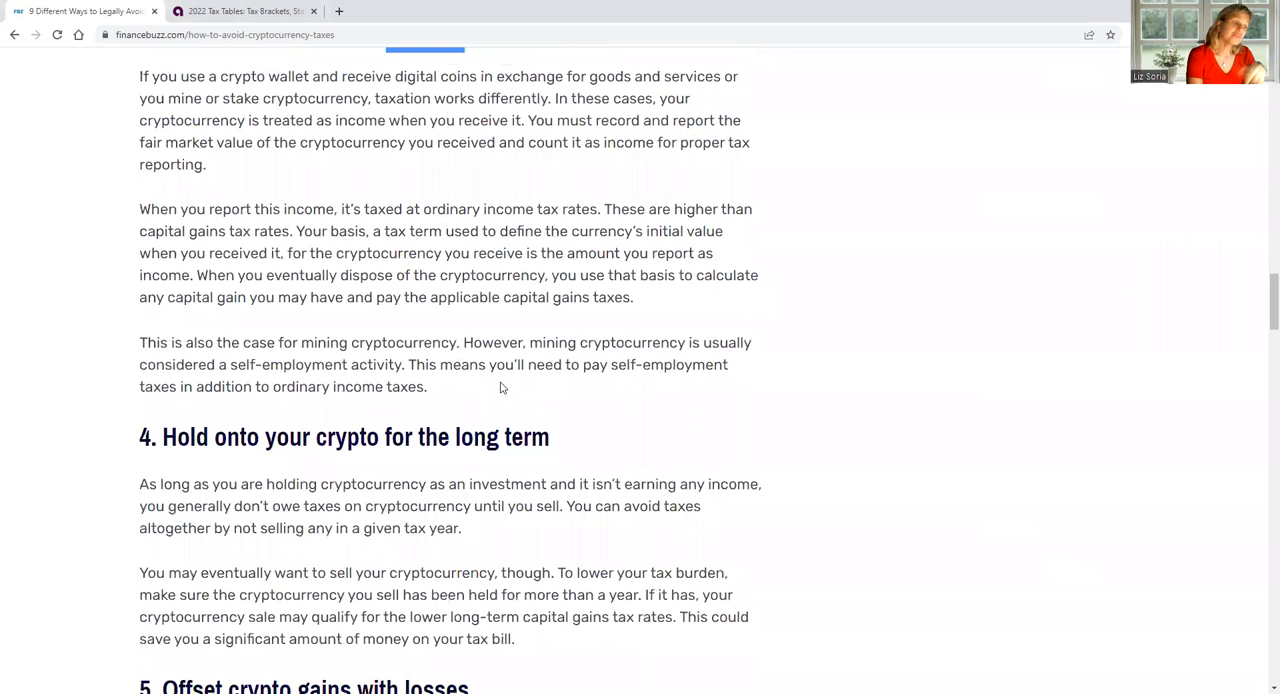
drag(453, 436, 548, 436)
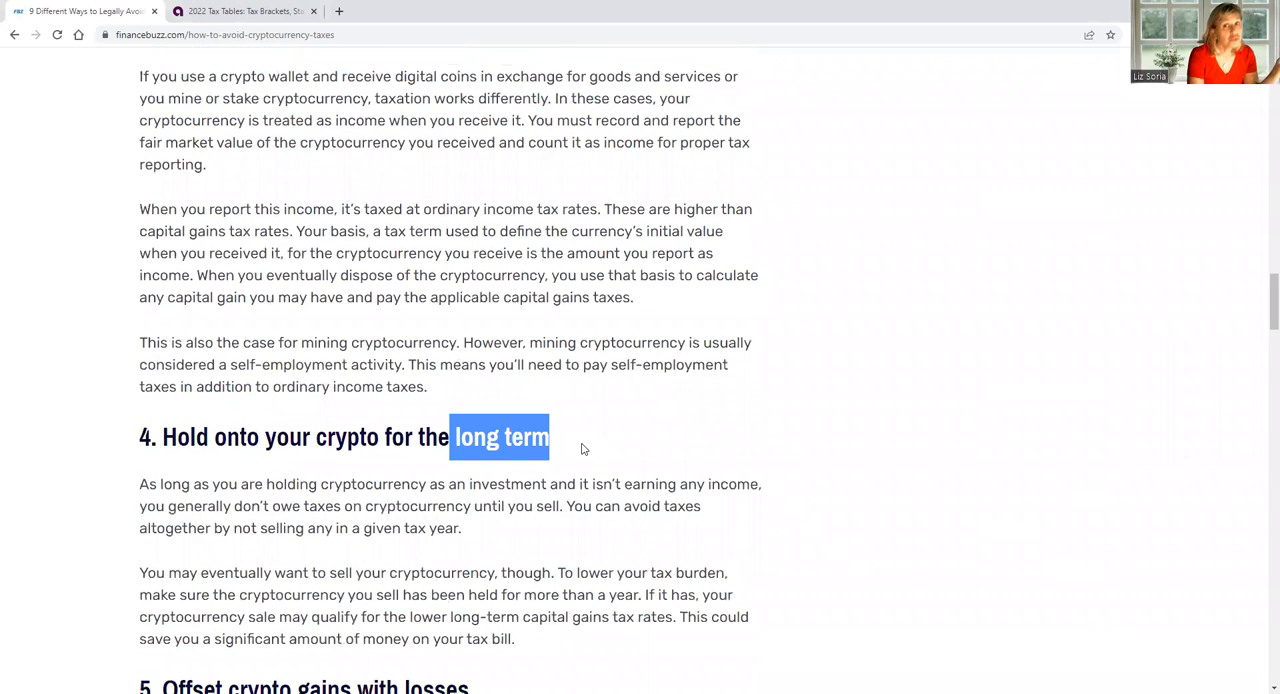
Scroll on through section 5, Offset crypto gains with losses, and its loss example to method 6.
scroll(down, 3)
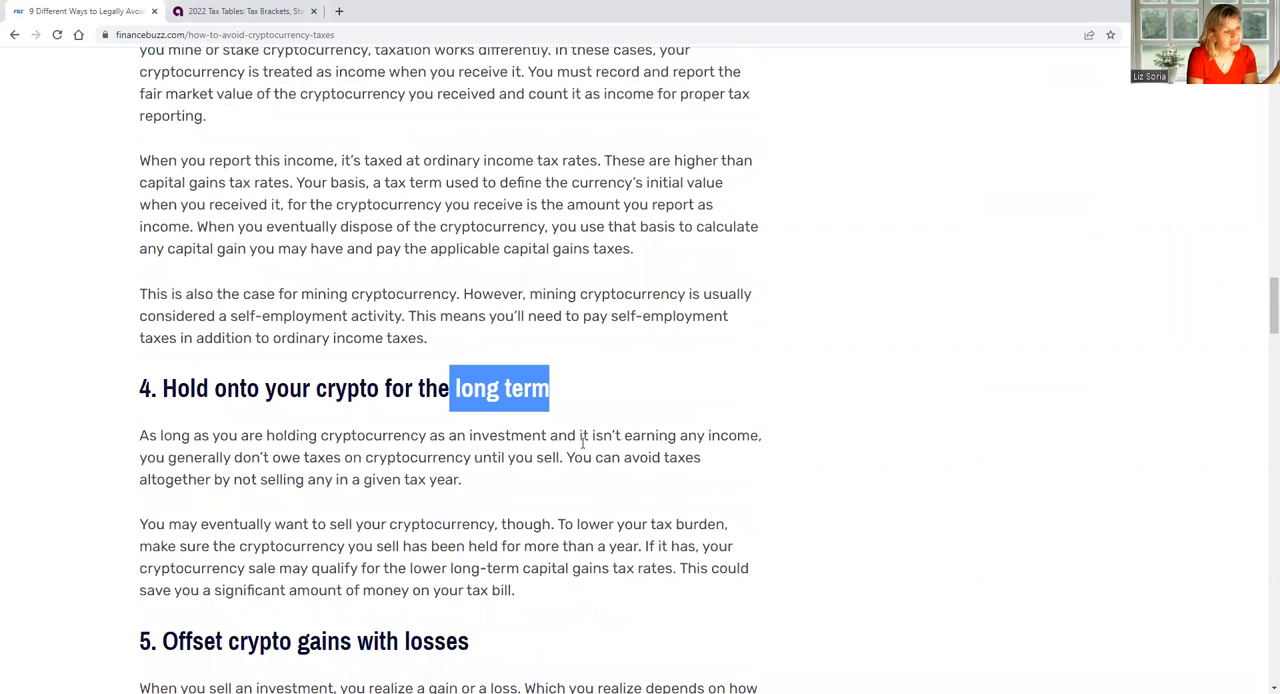
scroll(down, 3)
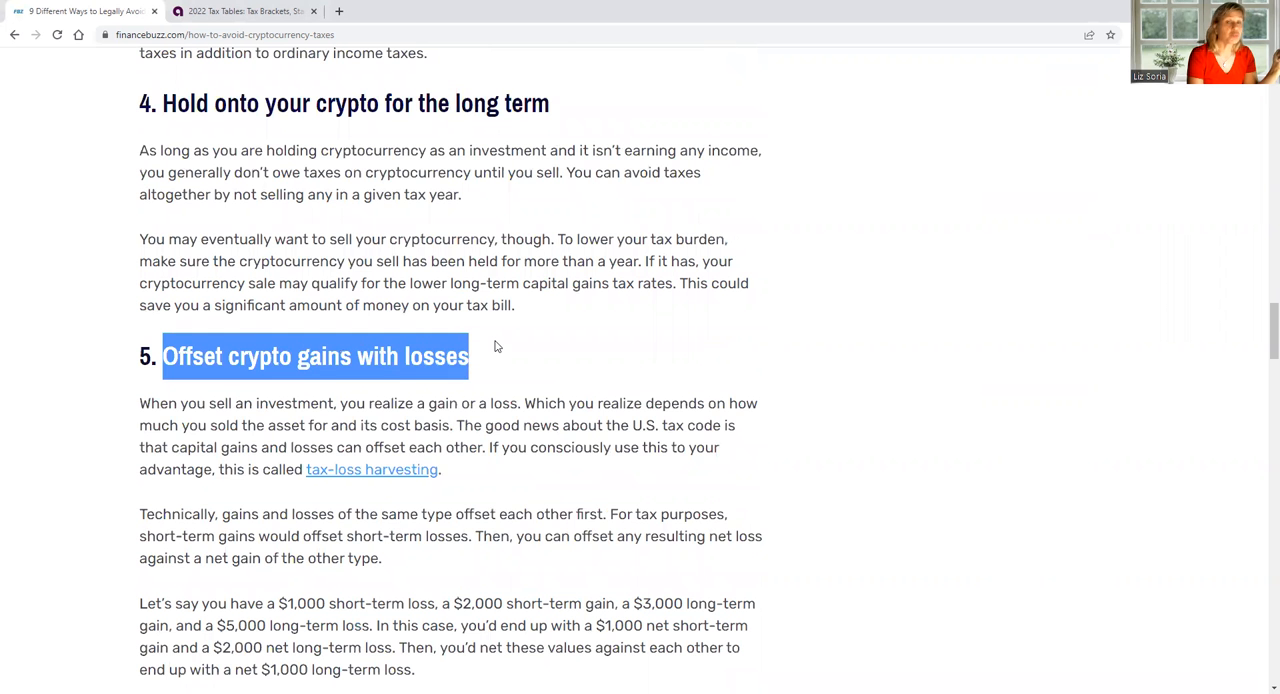
scroll(down, 3)
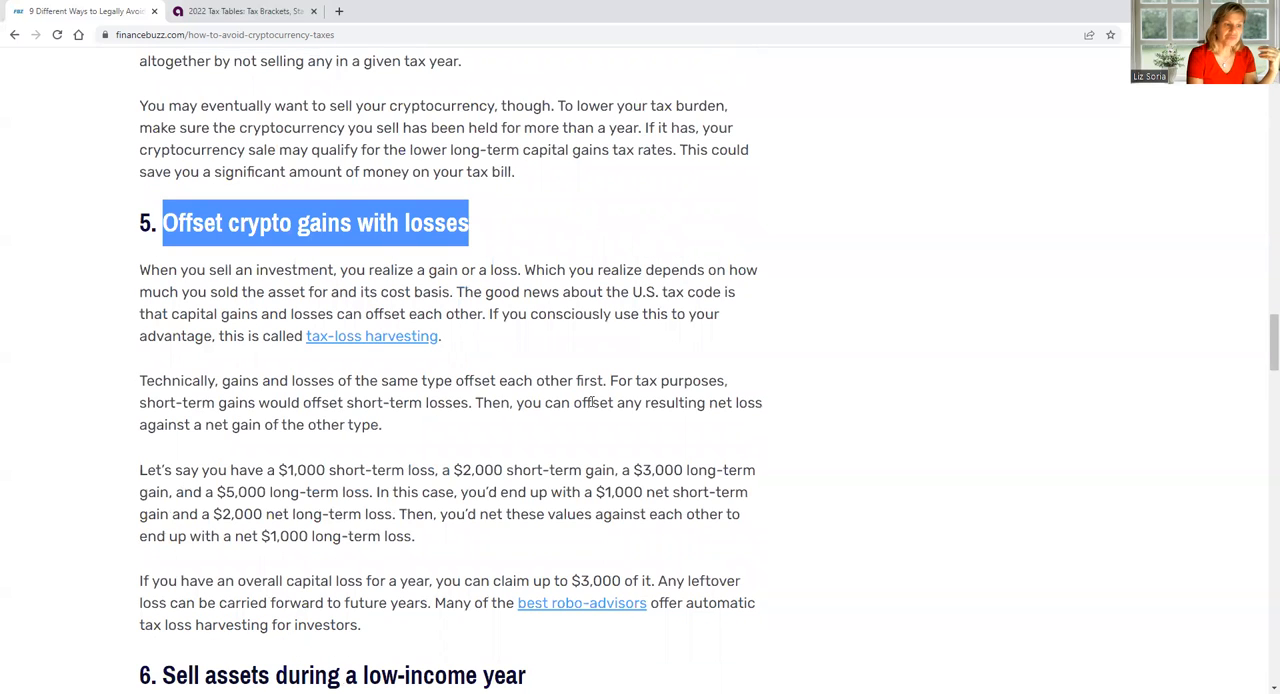
scroll(down, 3)
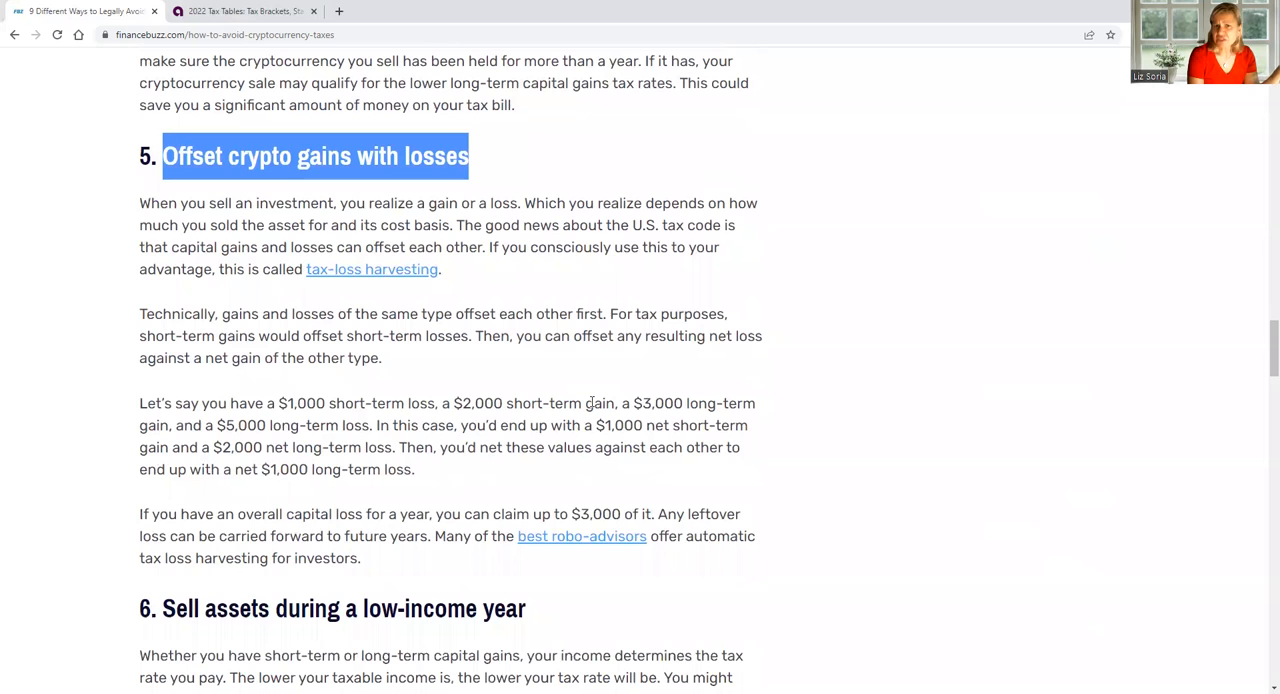
scroll(down, 3)
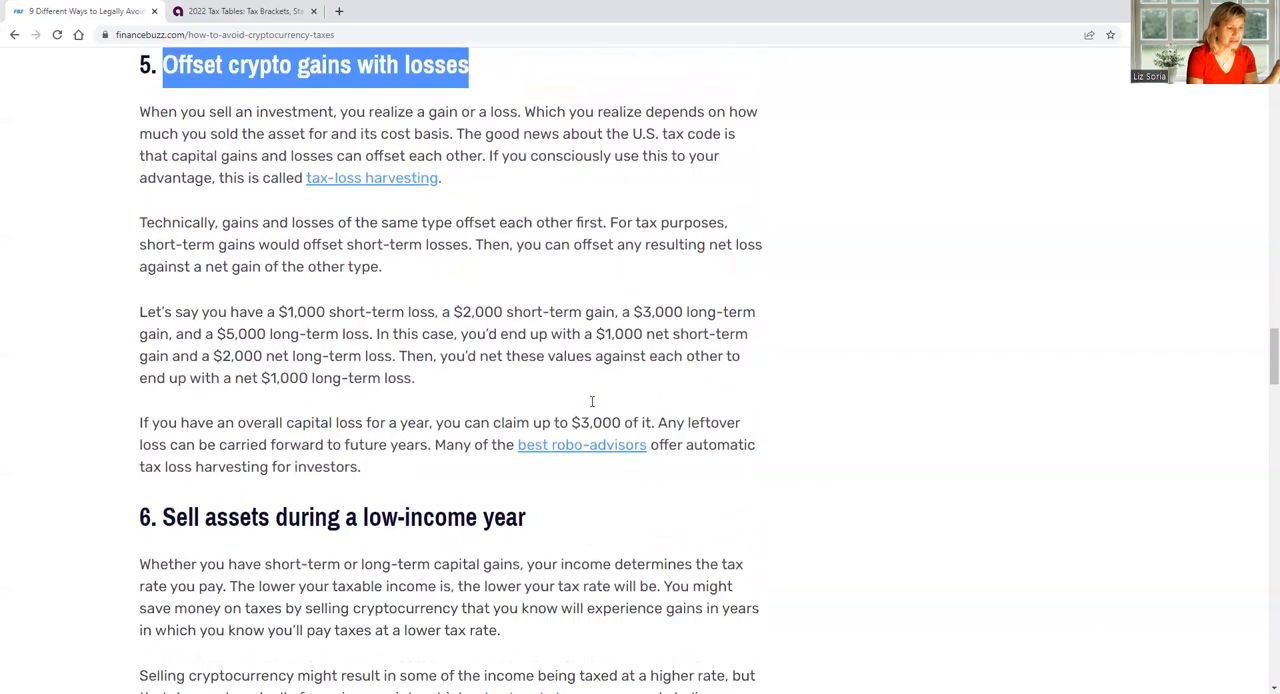
scroll(down, 3)
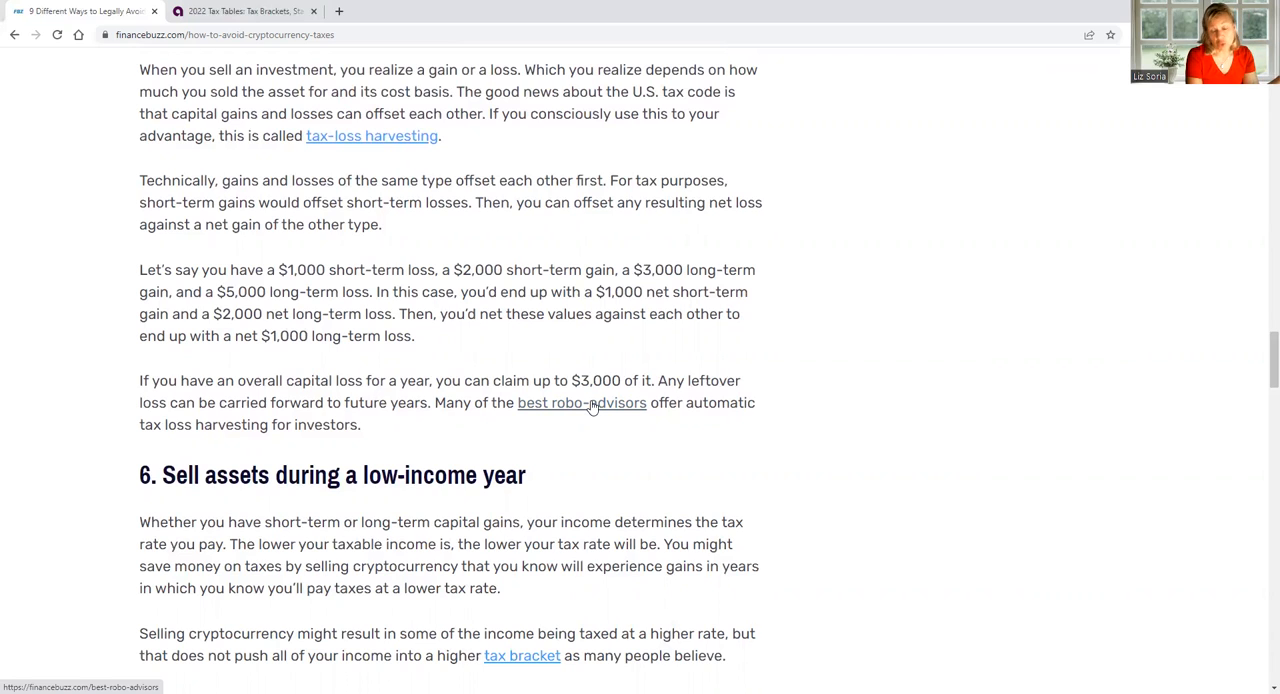
mouse_move(567, 407)
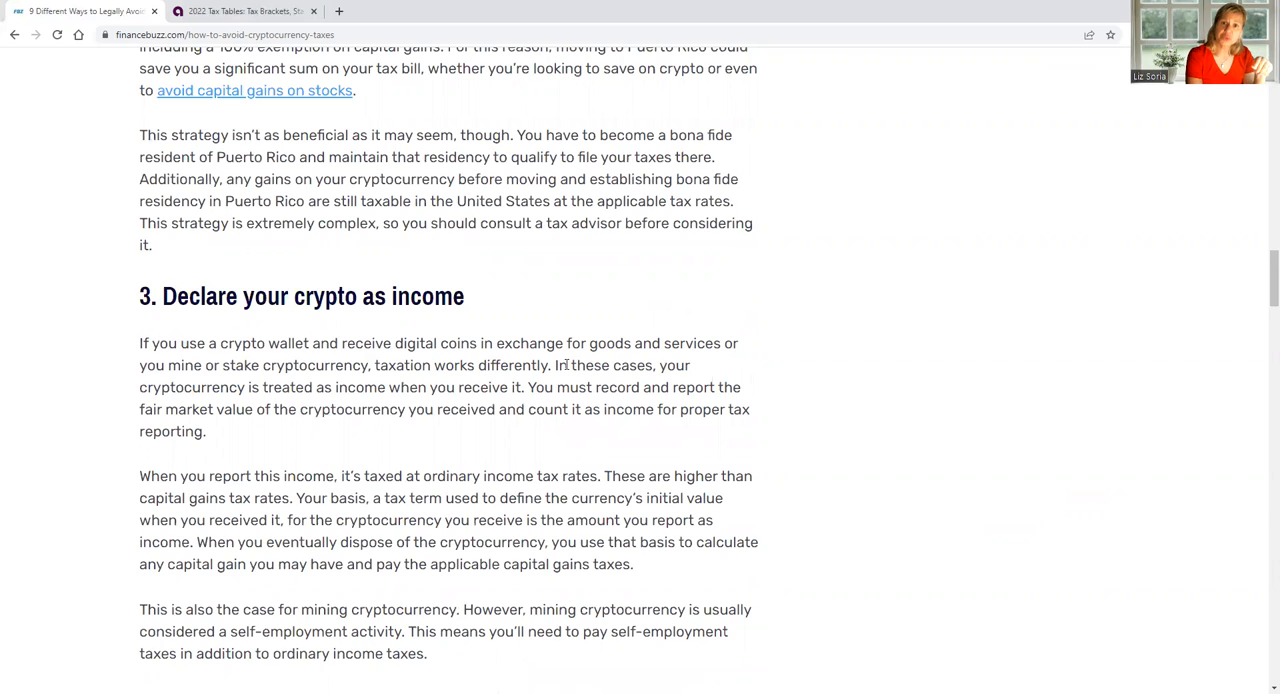
mouse_move(547, 382)
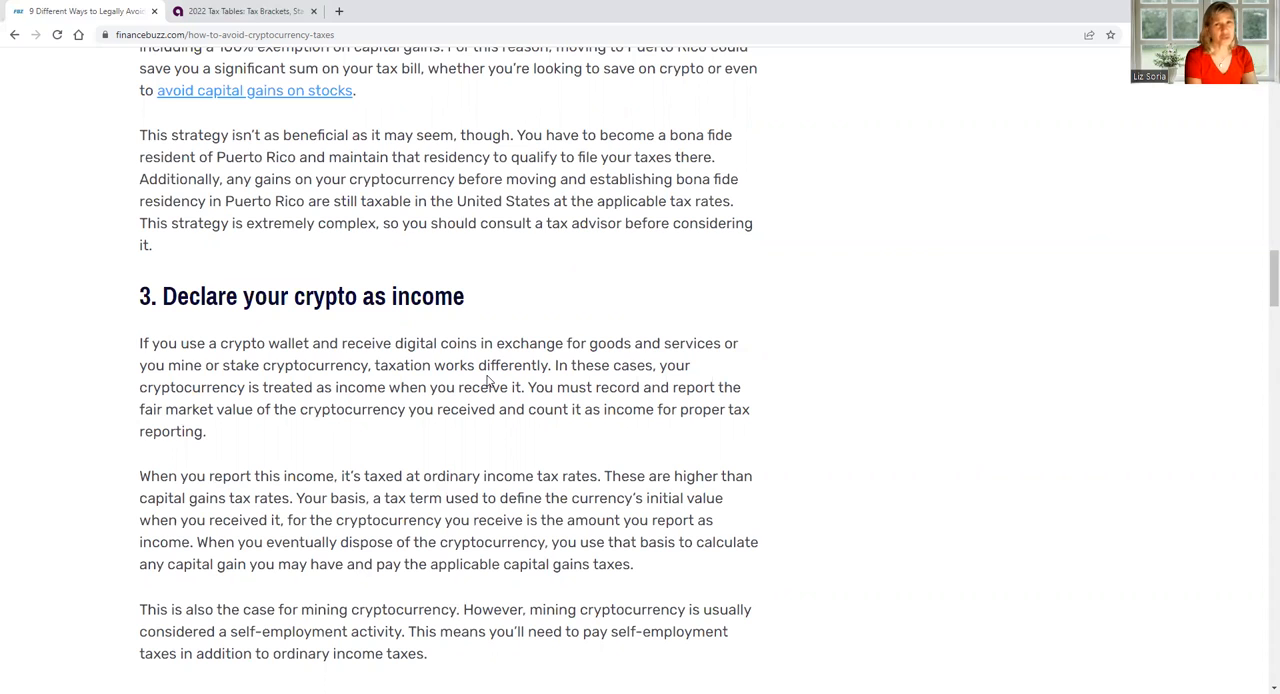
Scroll so all of section 3 on income and the section 4 heading are visible.
scroll(down, 3)
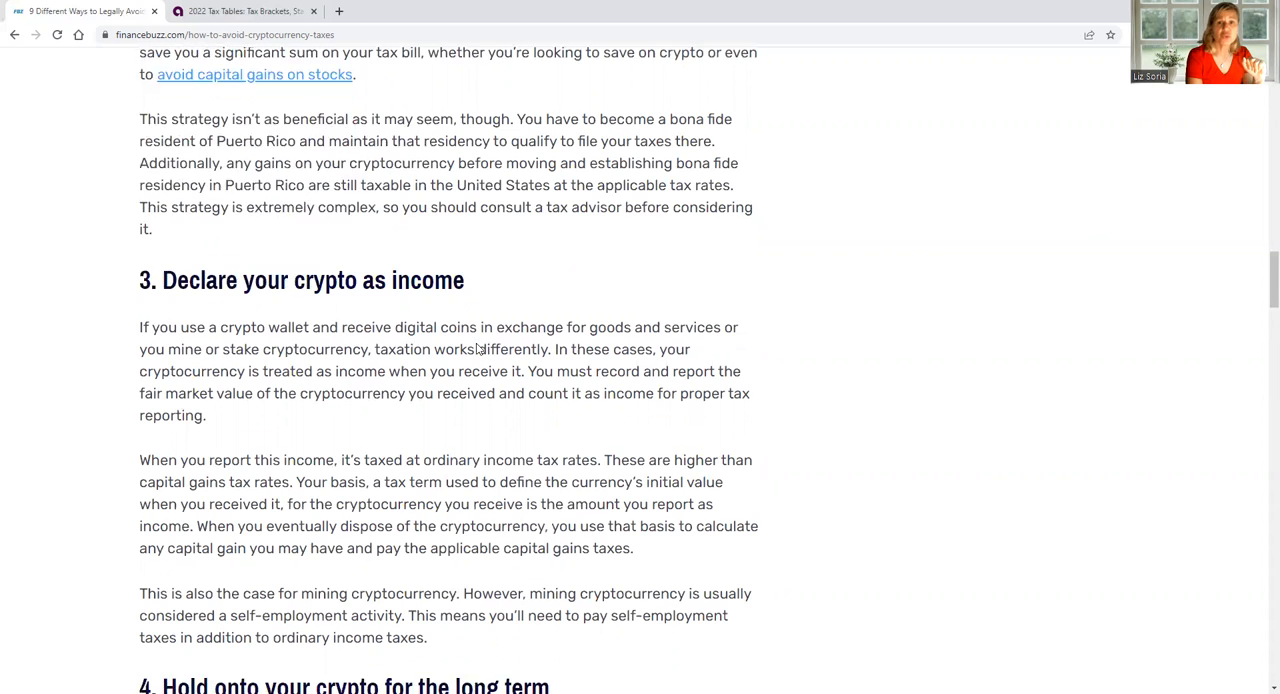
scroll(down, 3)
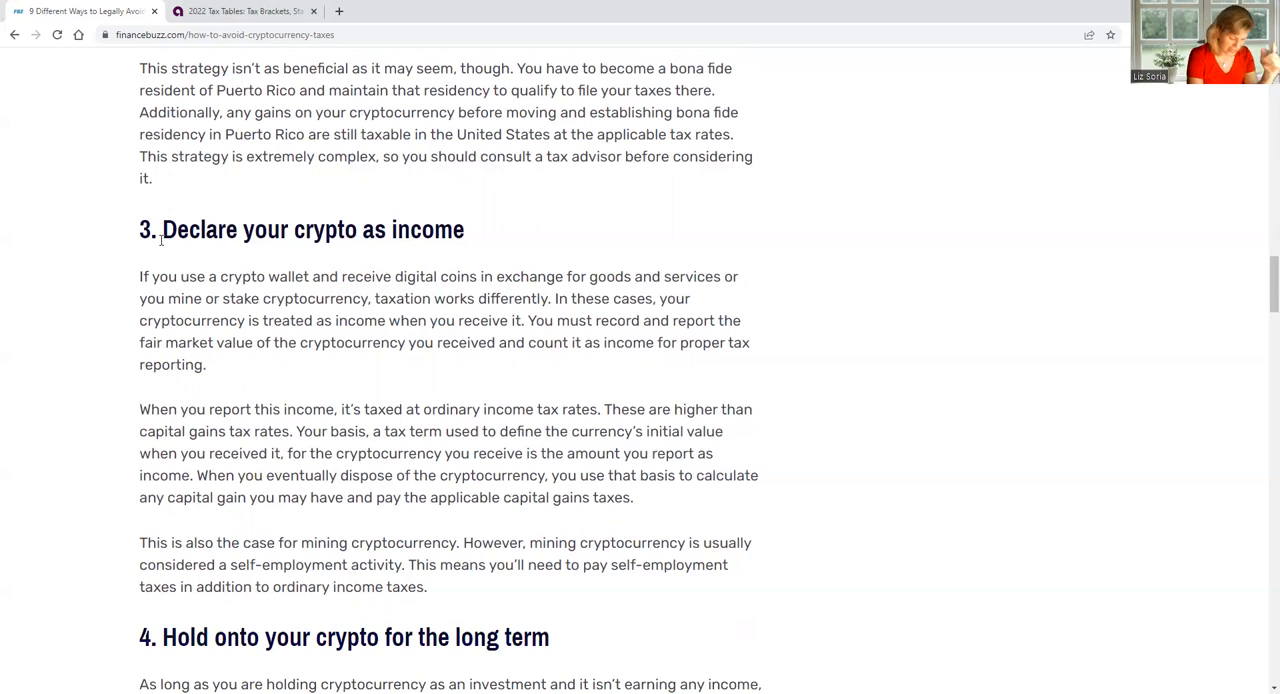
scroll(down, 3)
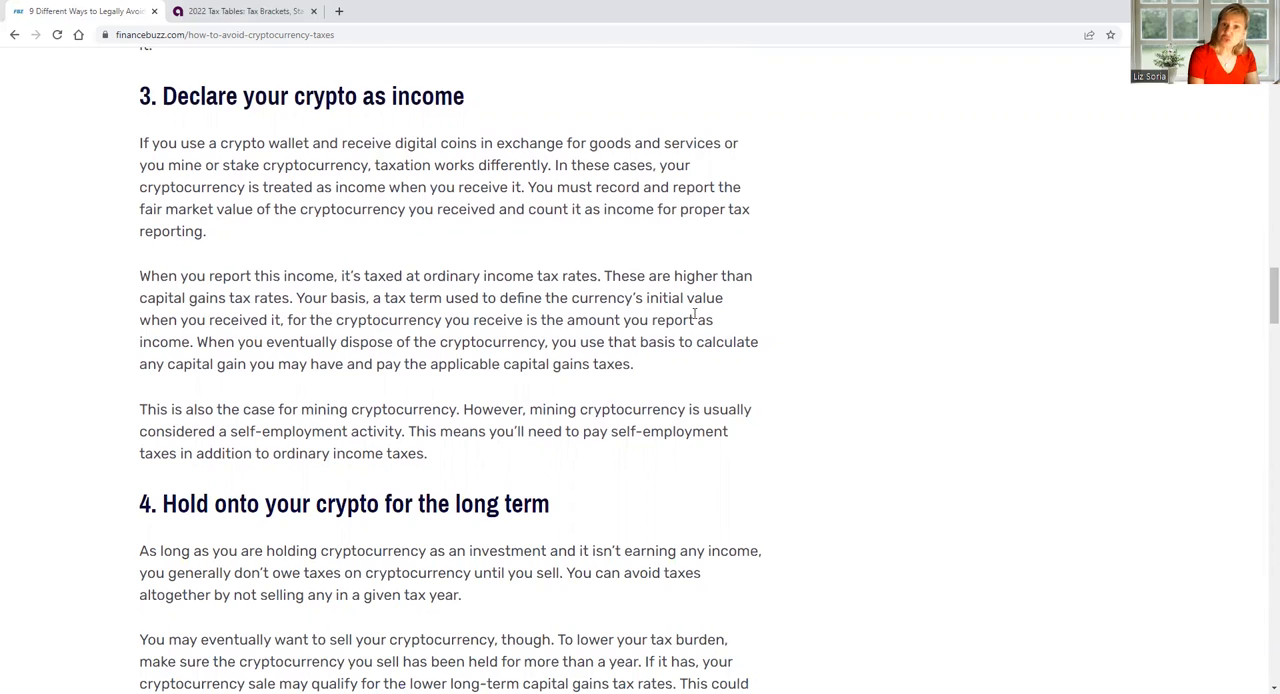
mouse_move(752, 385)
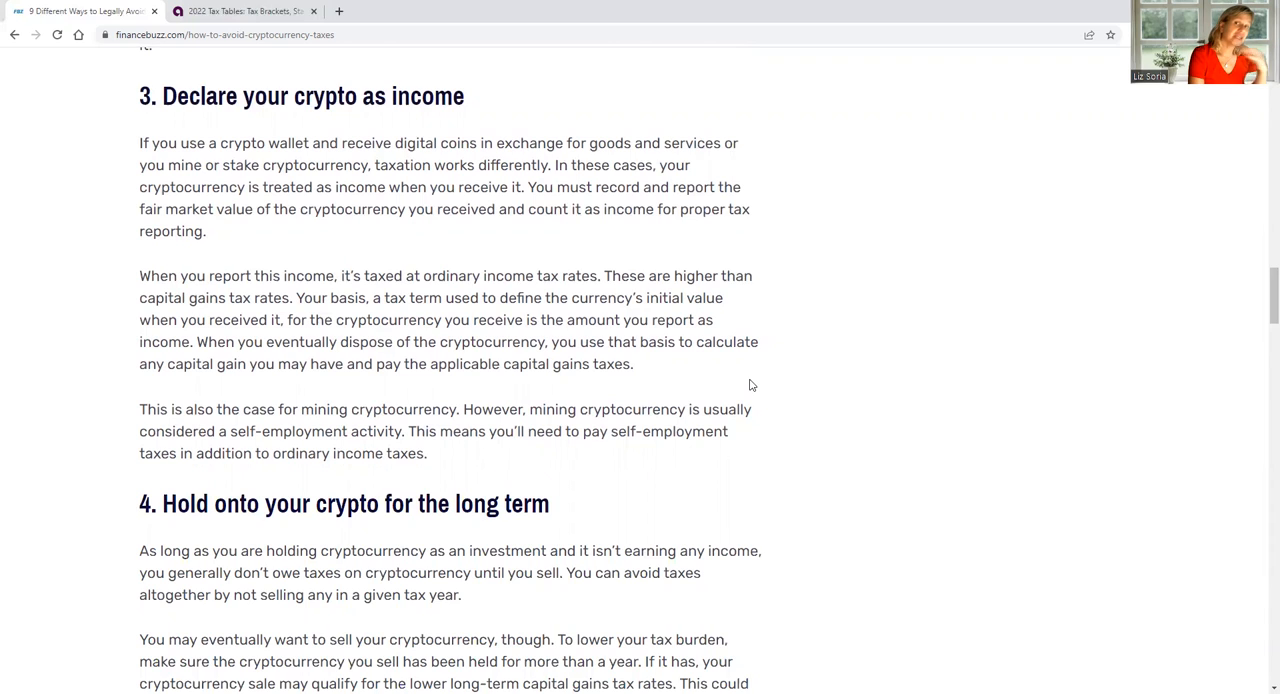
mouse_move(700, 389)
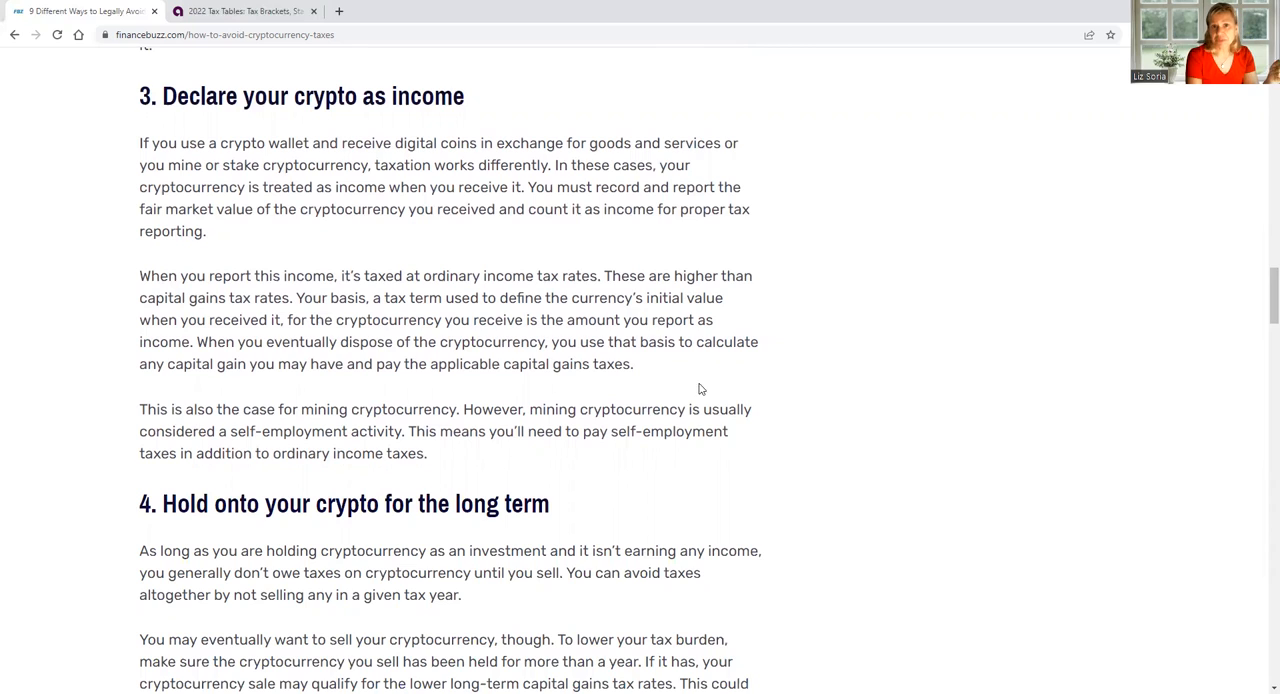
mouse_move(838, 362)
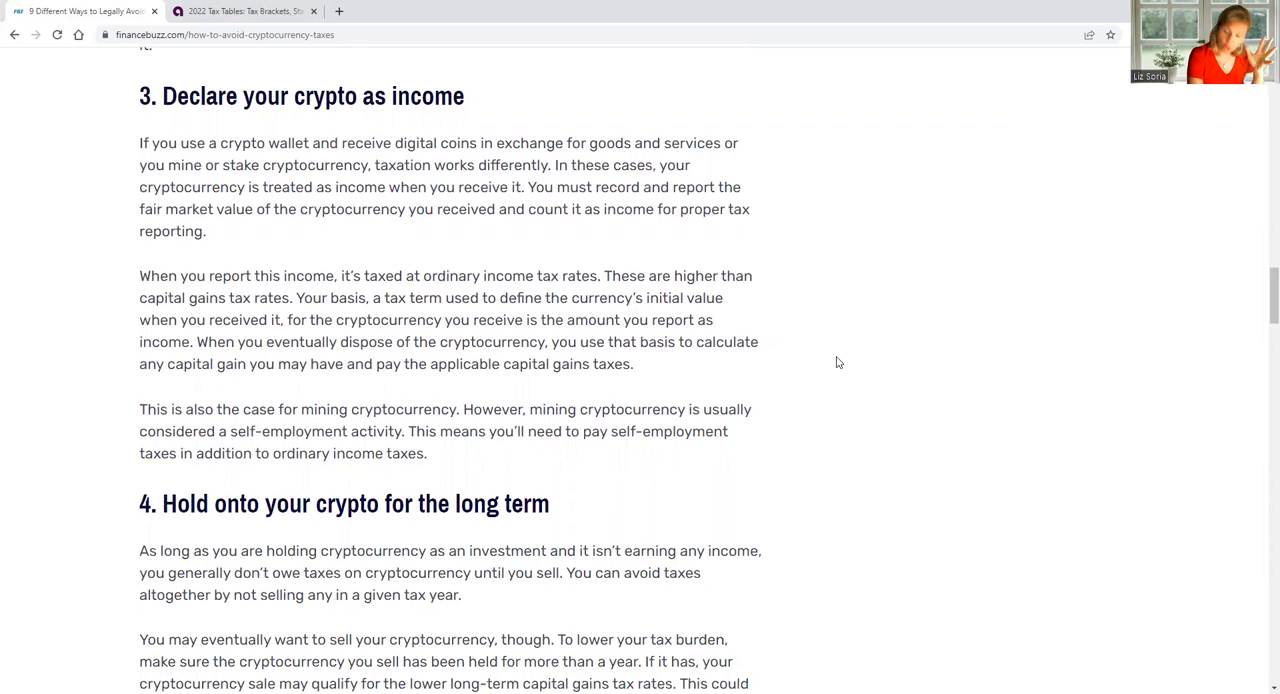
mouse_move(868, 337)
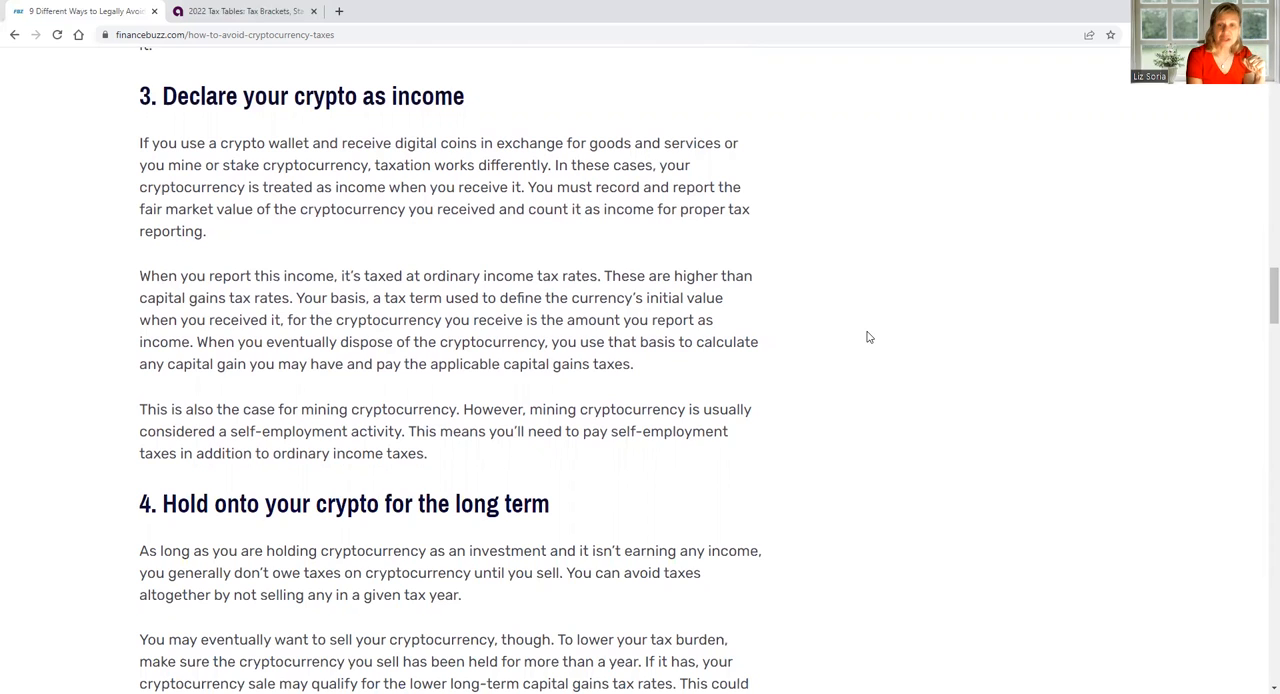
Scroll back to the top showing the title and header image.
scroll(up, 3)
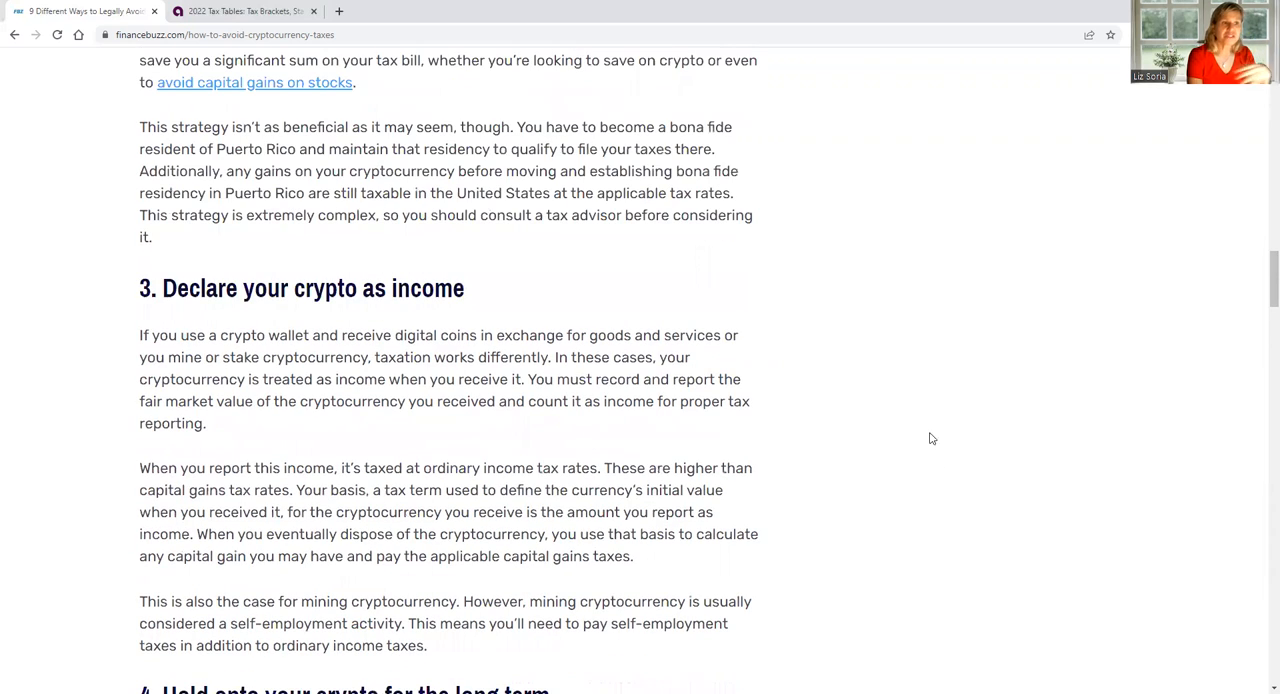
scroll(up, 3)
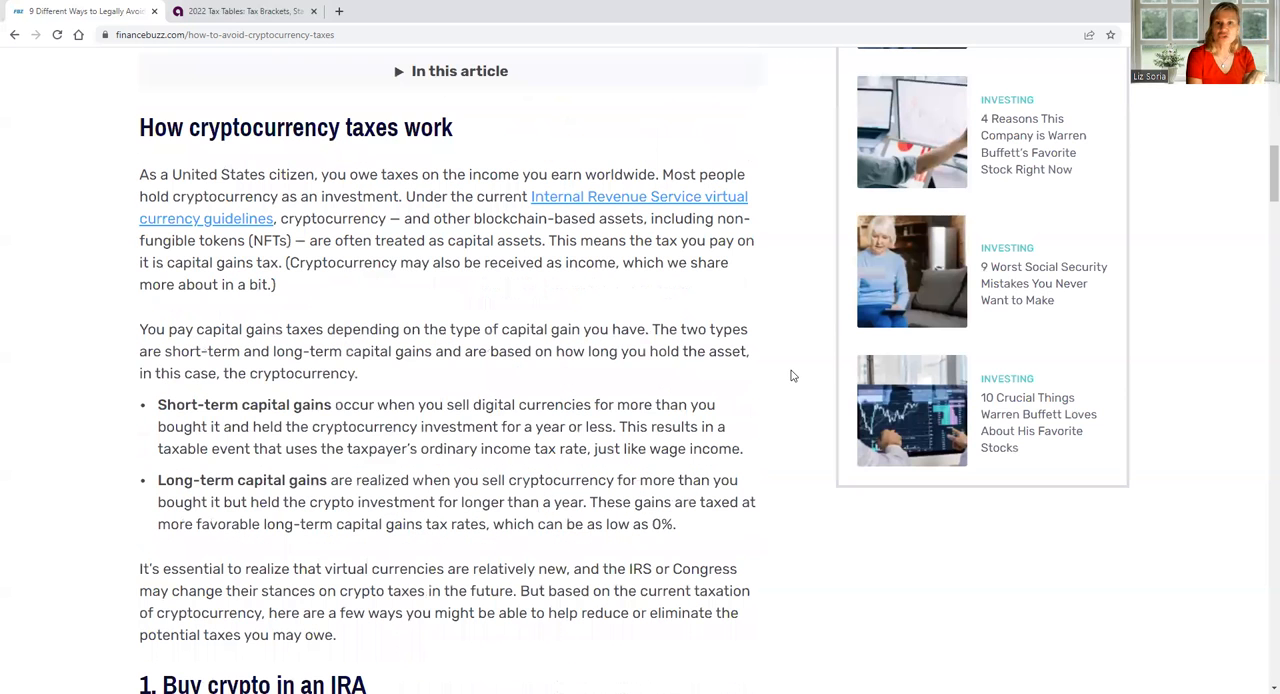
scroll(up, 3)
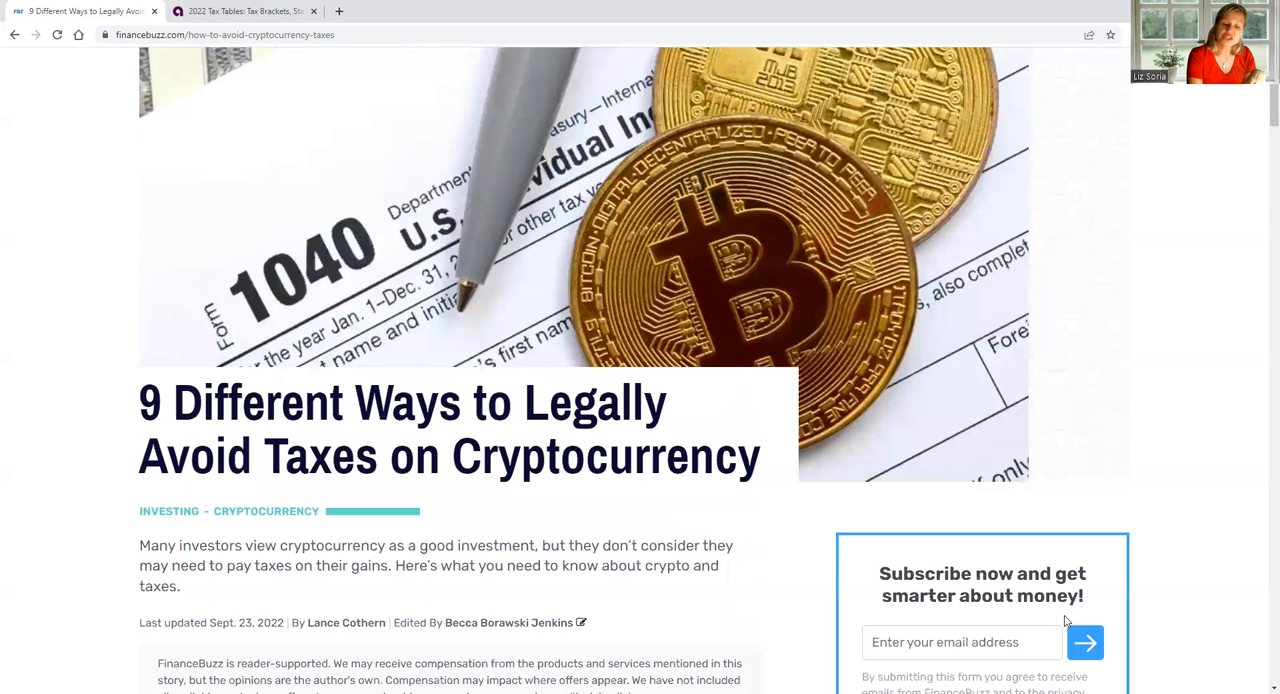